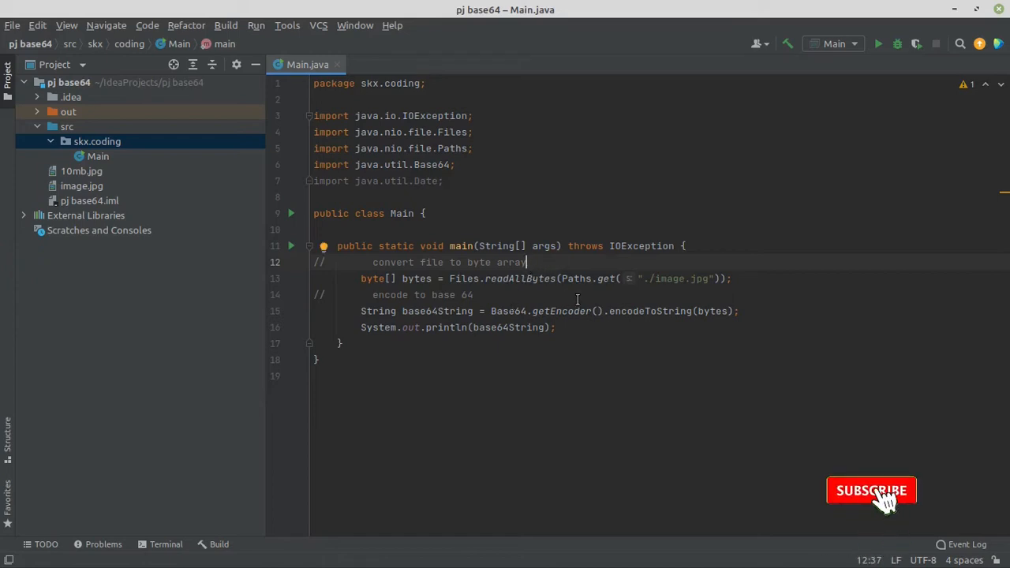
# - Preview the 10mb.jpg photo, then select the image file name in Main's path
pyautogui.doubleClick(670, 279)
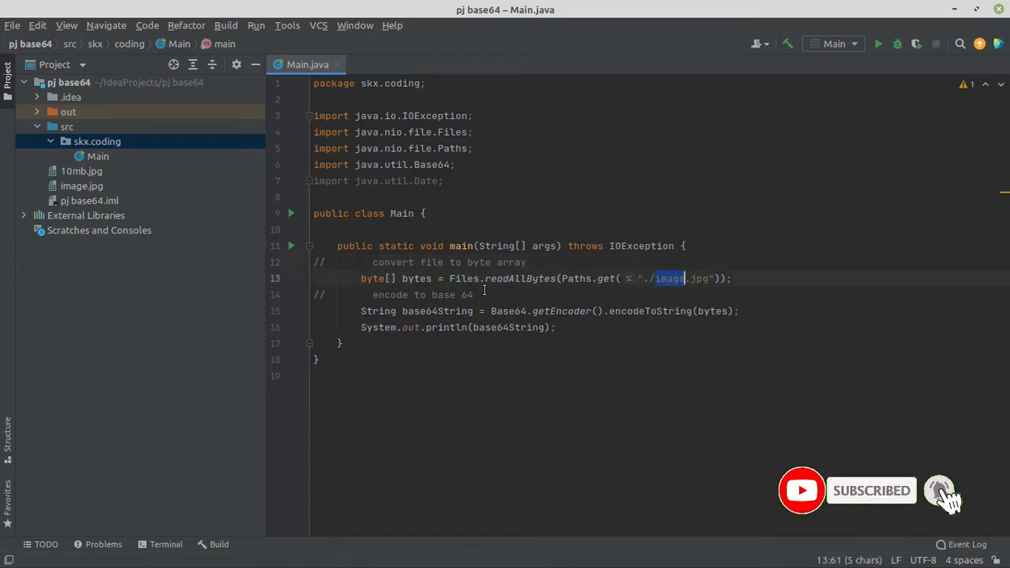
pyautogui.doubleClick(416, 278)
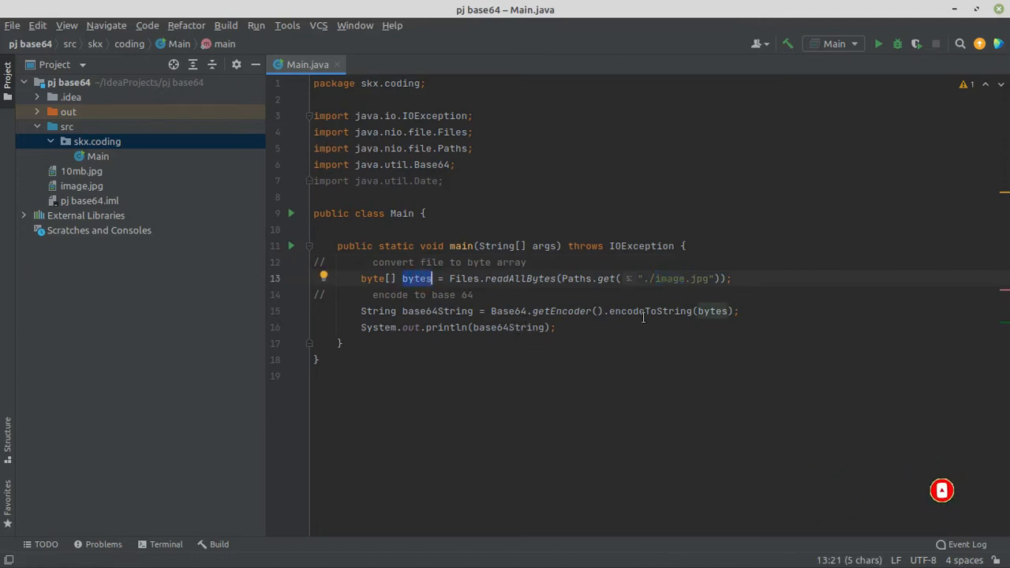
pyautogui.doubleClick(712, 311)
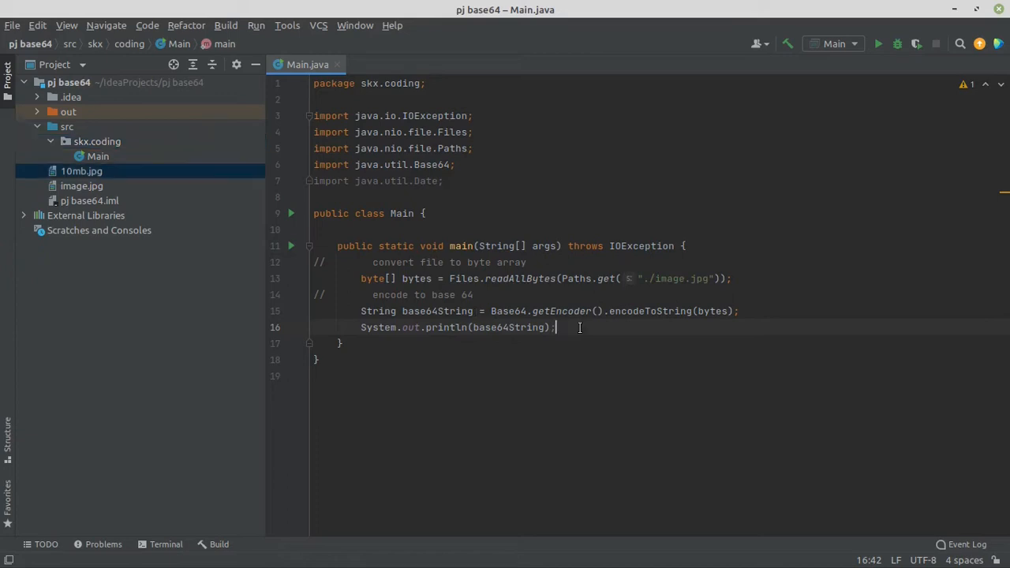
pyautogui.moveTo(107, 172)
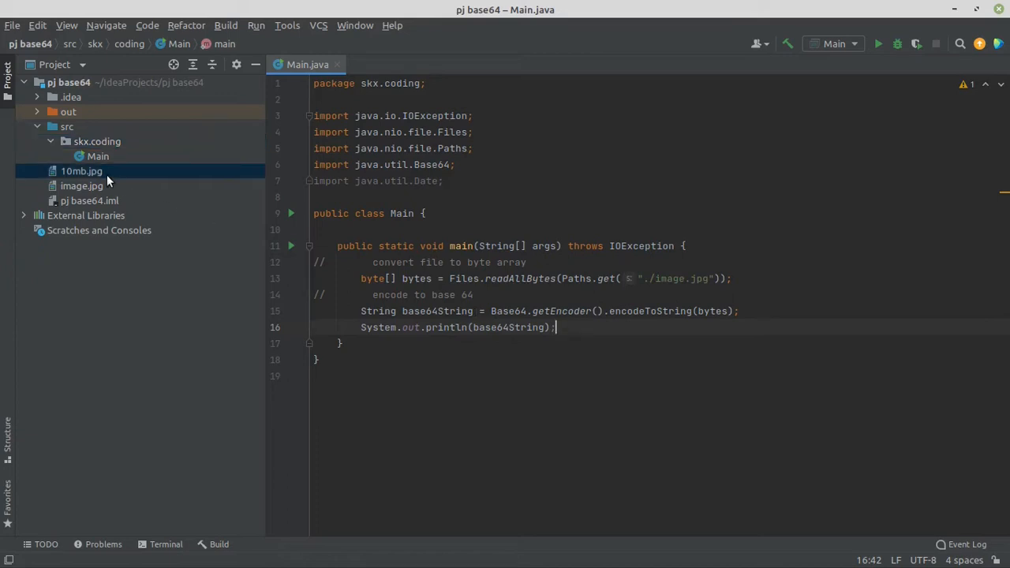
pyautogui.doubleClick(81, 170)
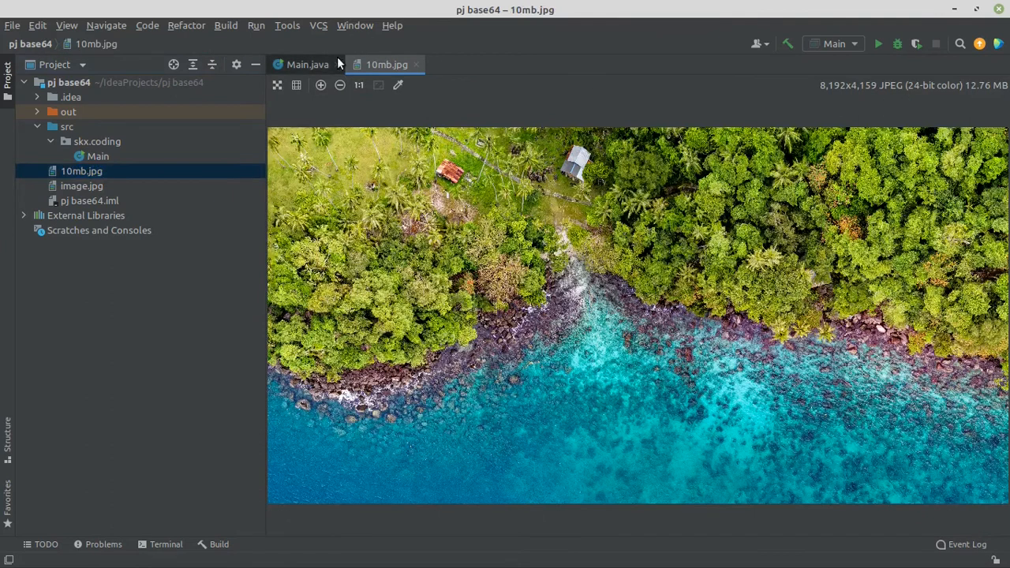
pyautogui.click(307, 63)
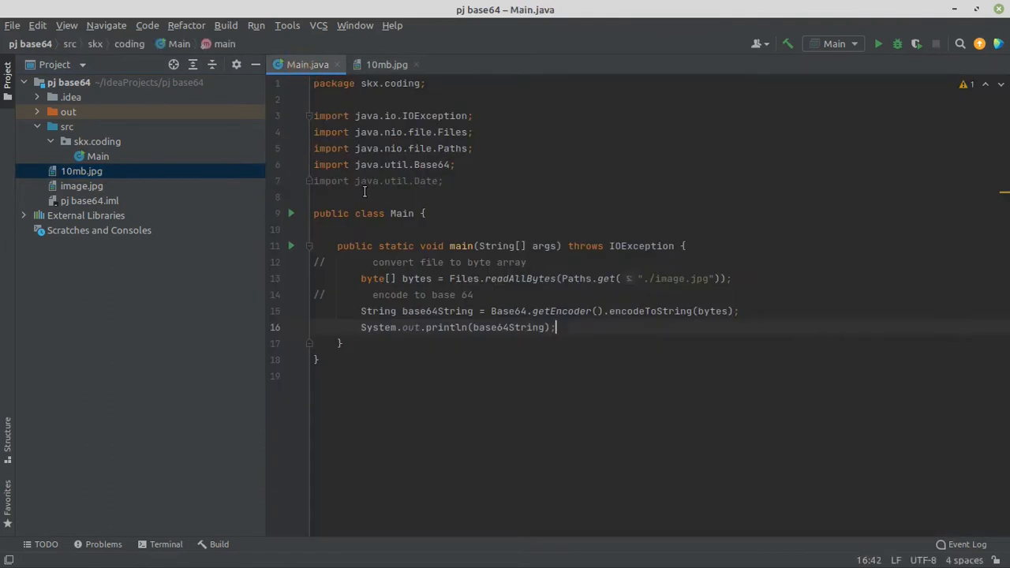
pyautogui.moveTo(667, 292)
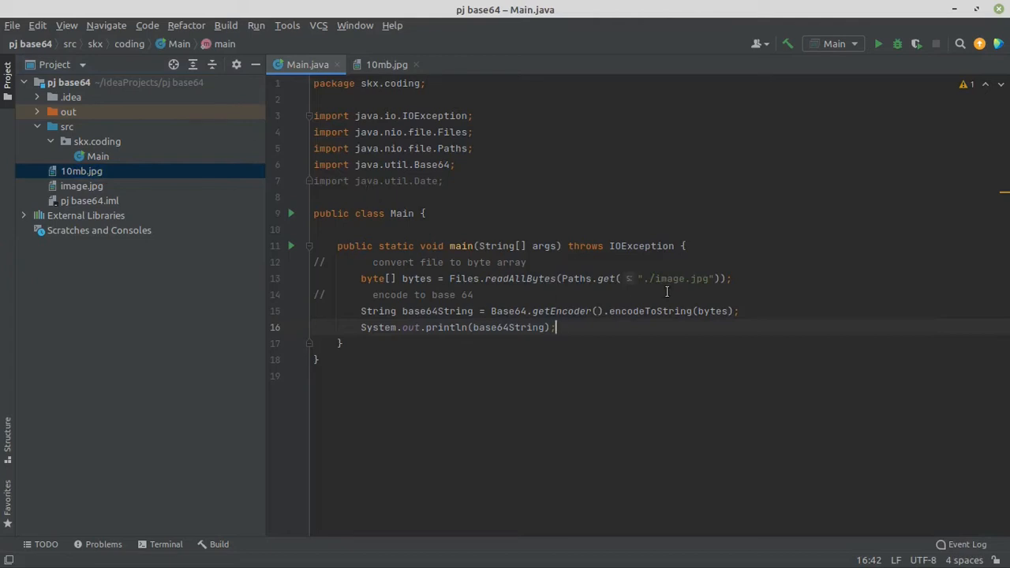
pyautogui.doubleClick(670, 278)
pyautogui.write('10mb')
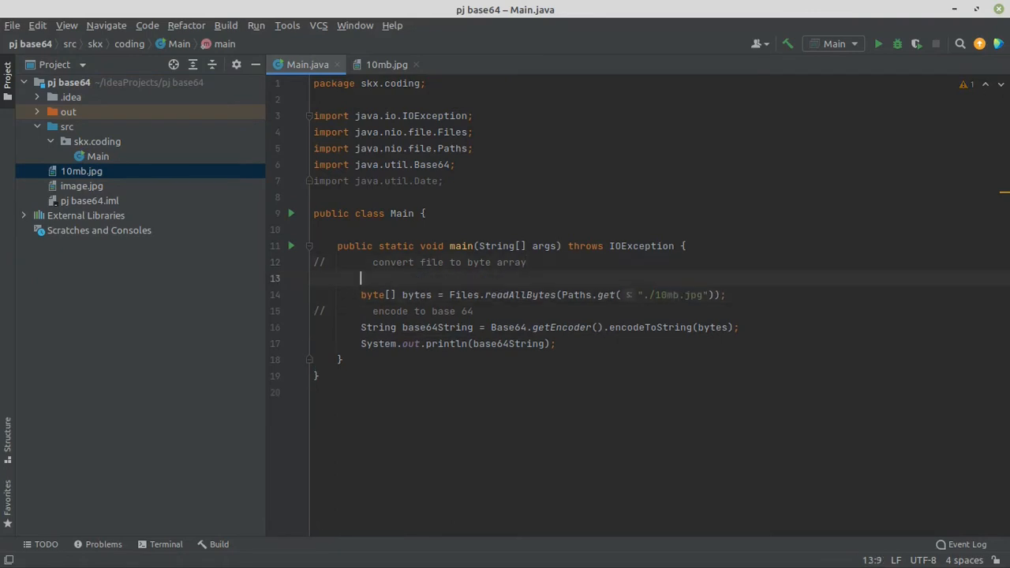
# - Add long startTime and endTime variables set to new Date().getTime() around the encoding
pyautogui.write('t')
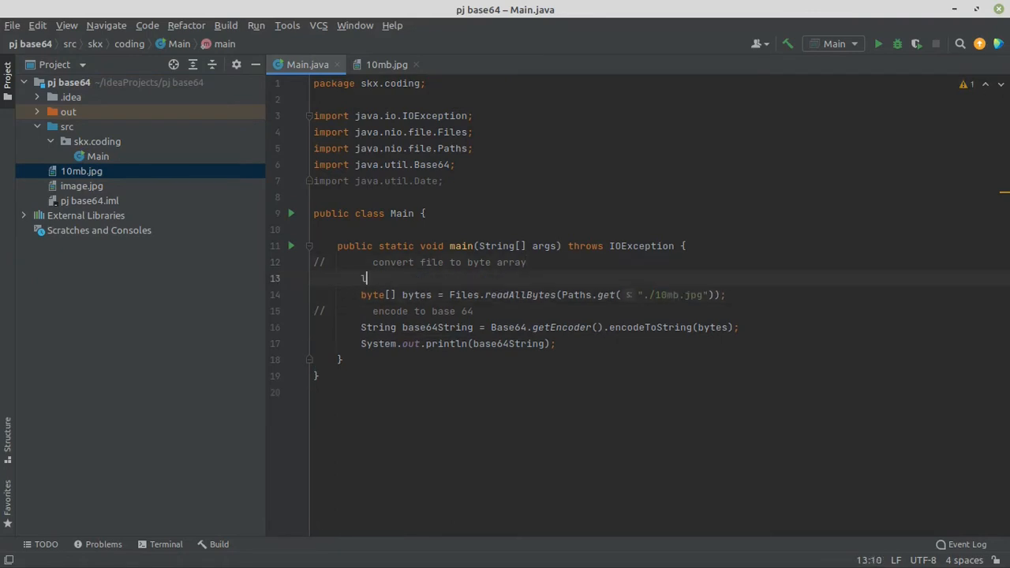
pyautogui.write('long startTime')
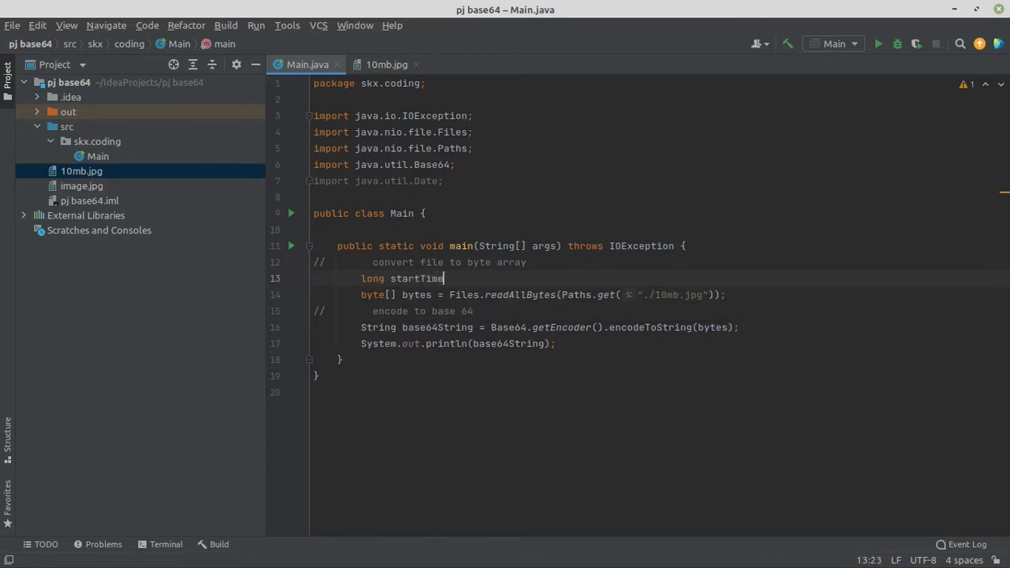
pyautogui.write('= new Dt')
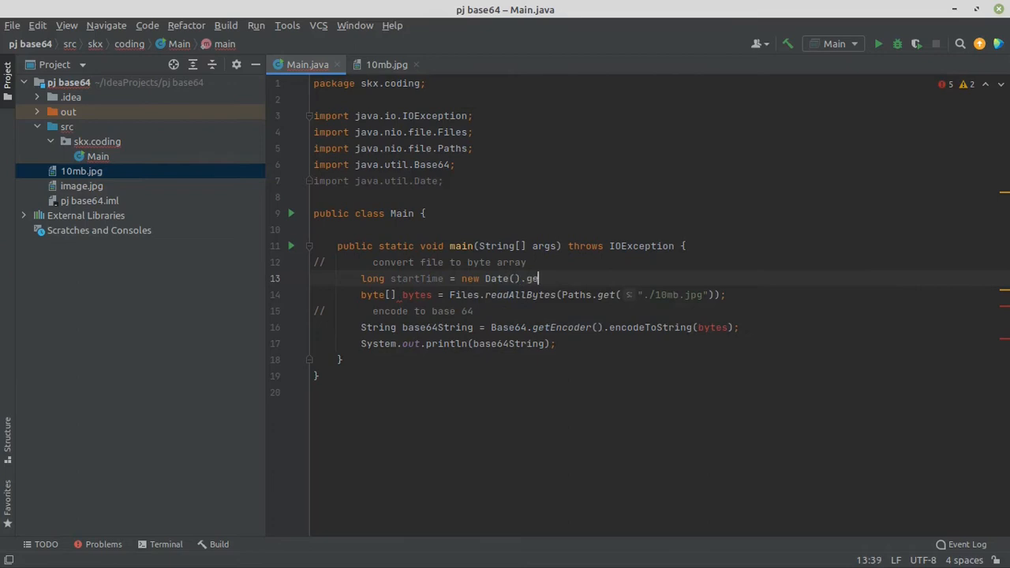
pyautogui.write('tTime();')
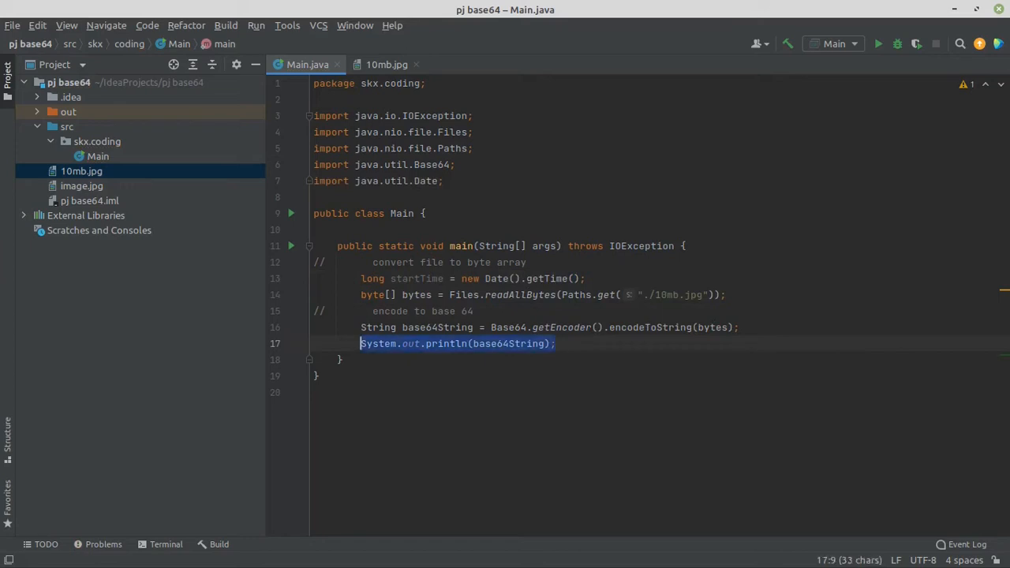
pyautogui.write('e')
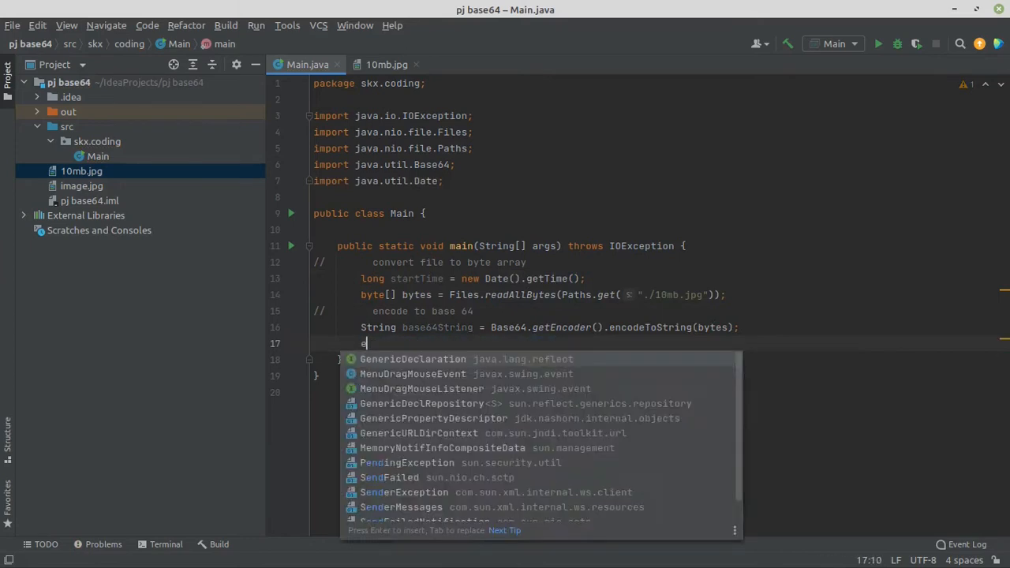
pyautogui.write('long en')
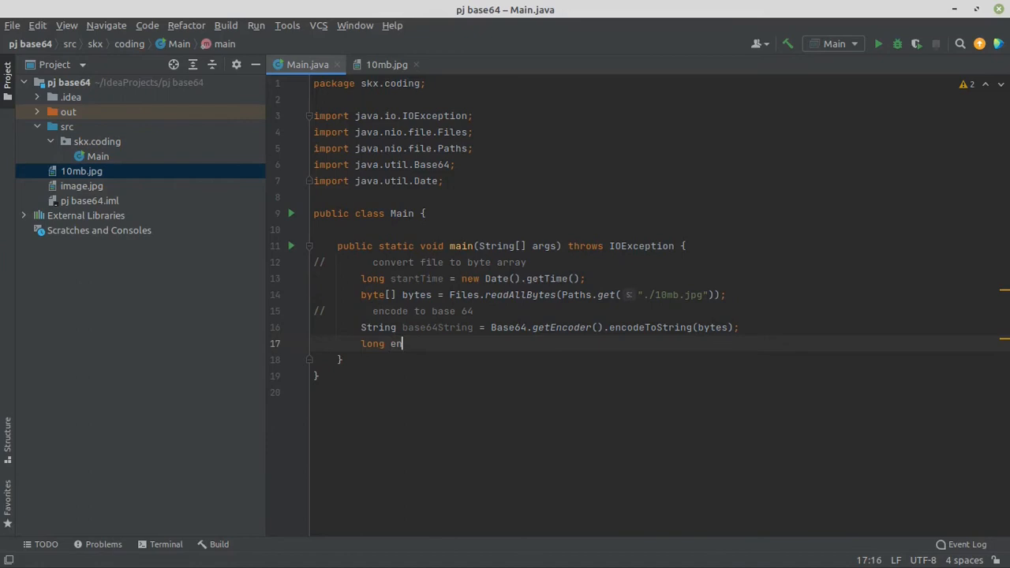
pyautogui.write('dTime')
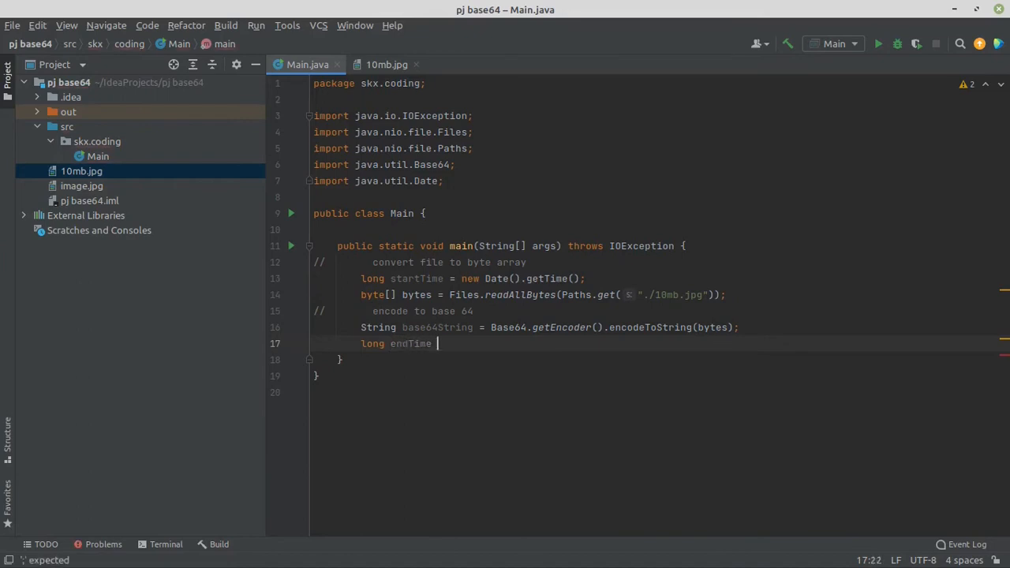
pyautogui.write('= new D')
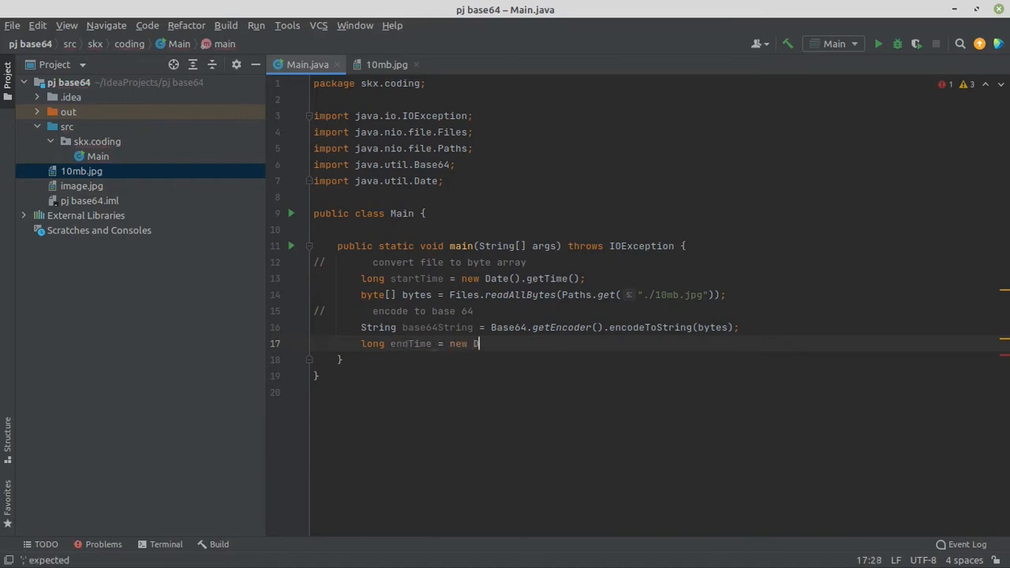
pyautogui.write('ate().,getTime();')
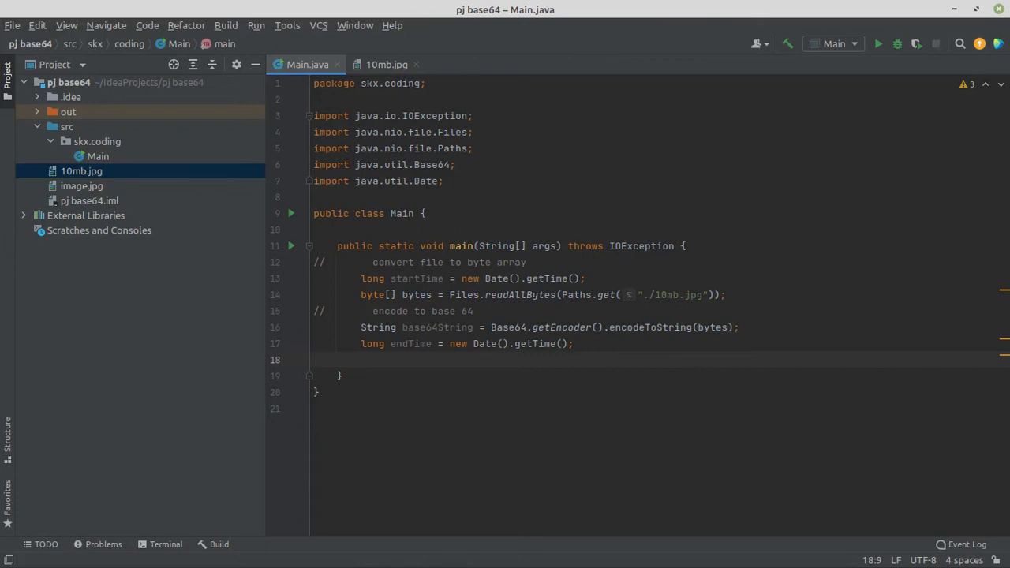
# - Print "Total Time" plus (endTime - startTime) with a sout statement
pyautogui.write('sout')
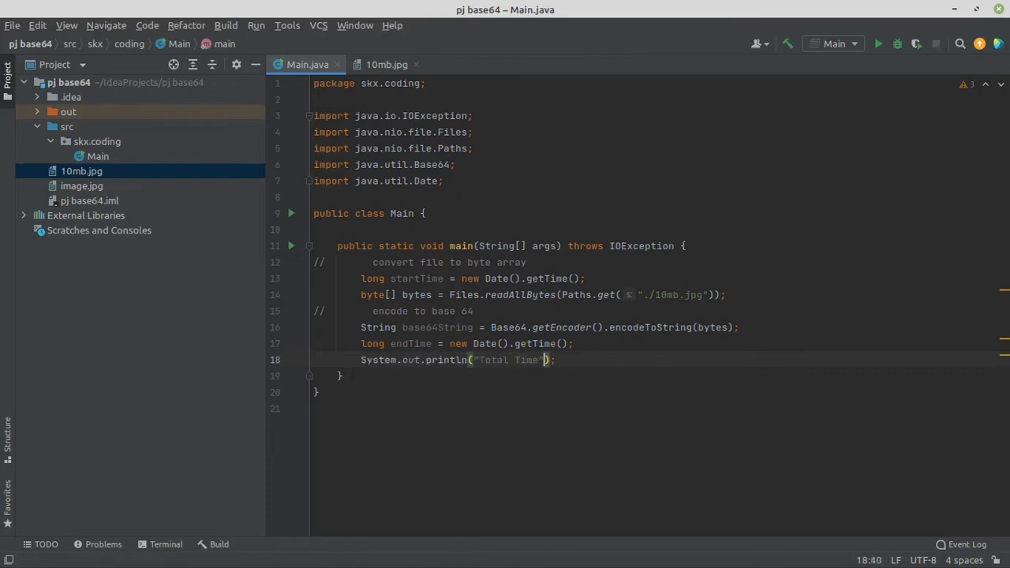
pyautogui.write('+ _endTime -')
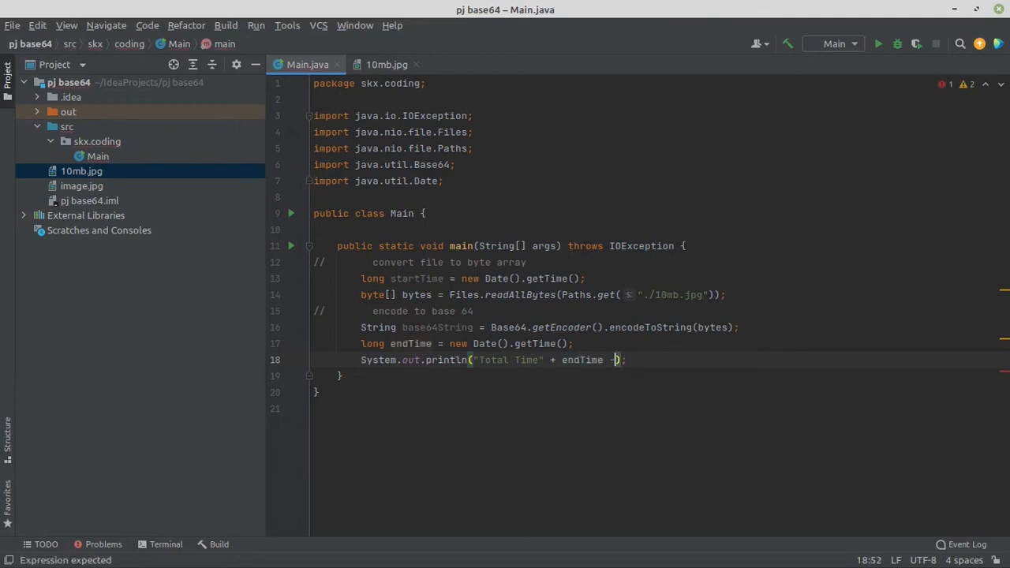
pyautogui.write('startTime')
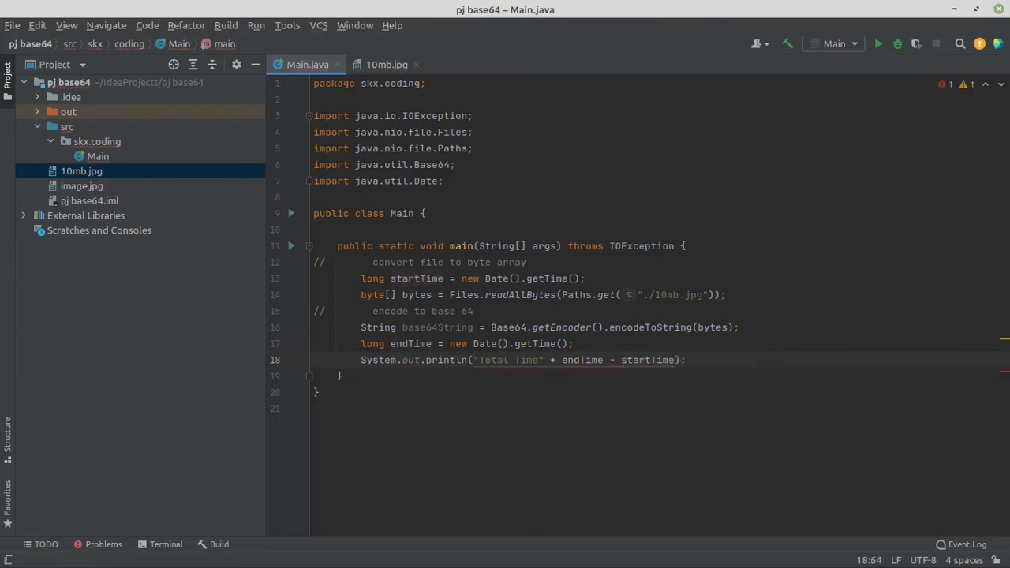
pyautogui.moveTo(562, 359); pyautogui.dragTo(677, 360)
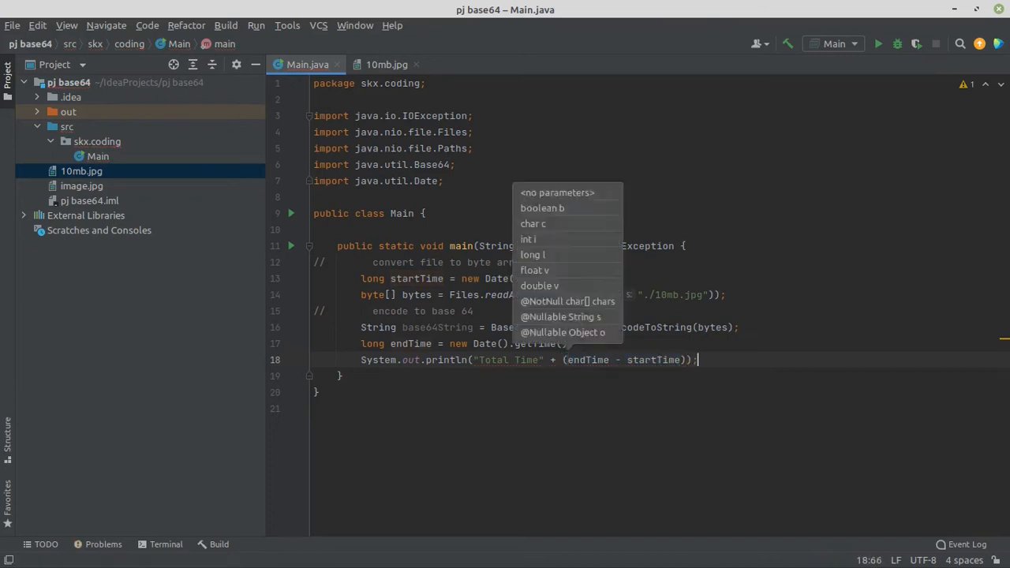
pyautogui.press('Escape')
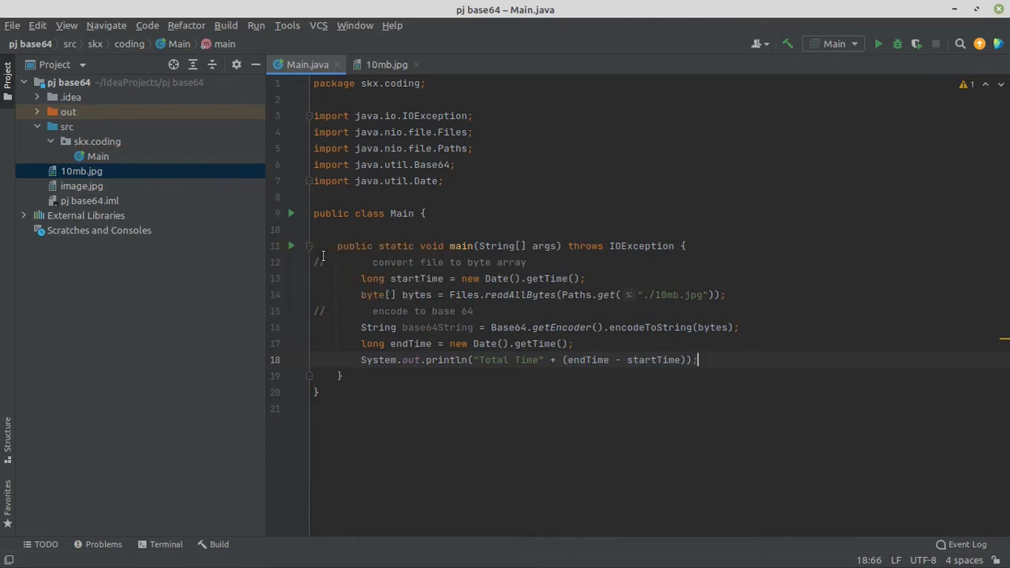
pyautogui.click(878, 44)
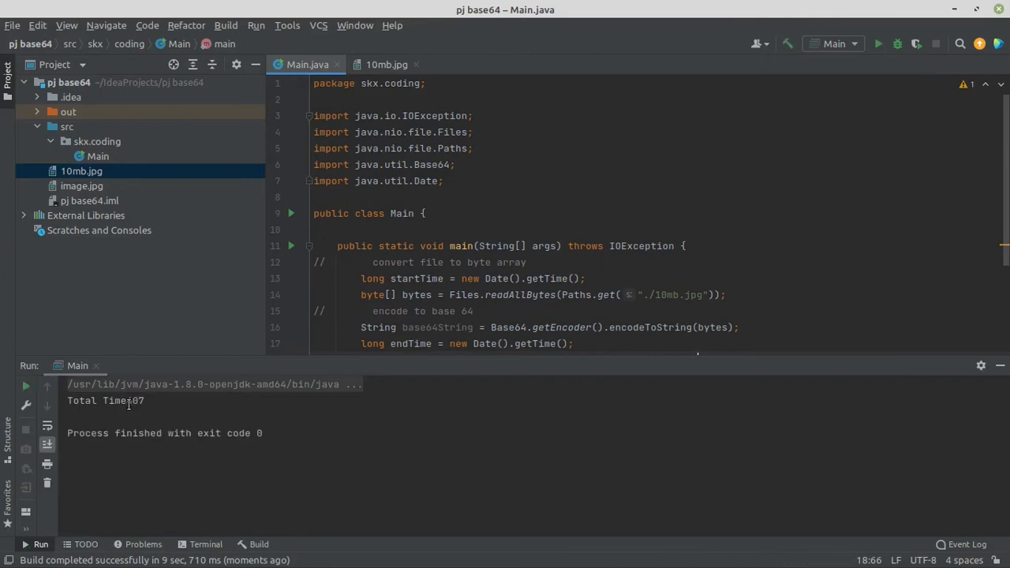
pyautogui.doubleClick(135, 401)
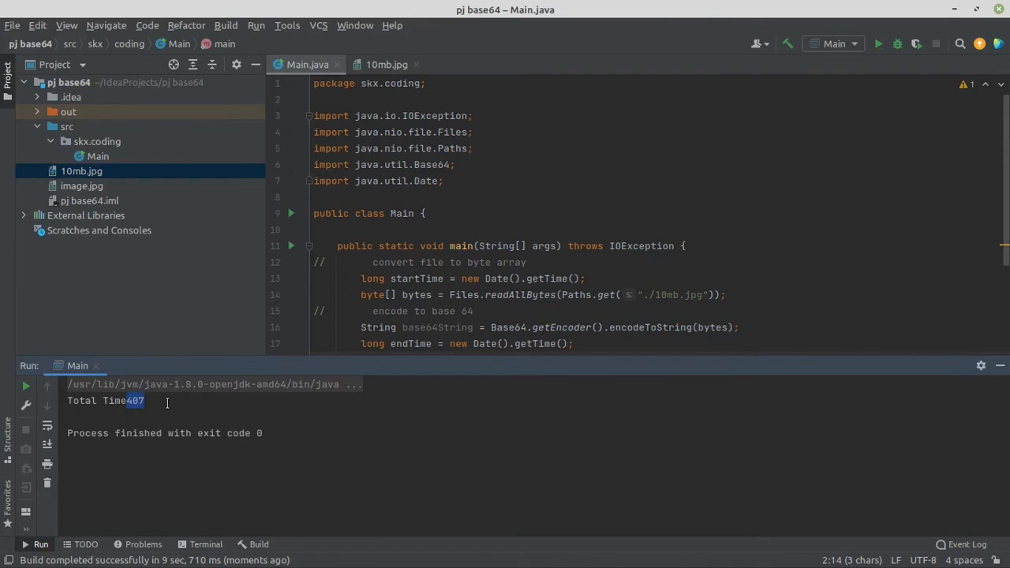
pyautogui.moveTo(165, 403)
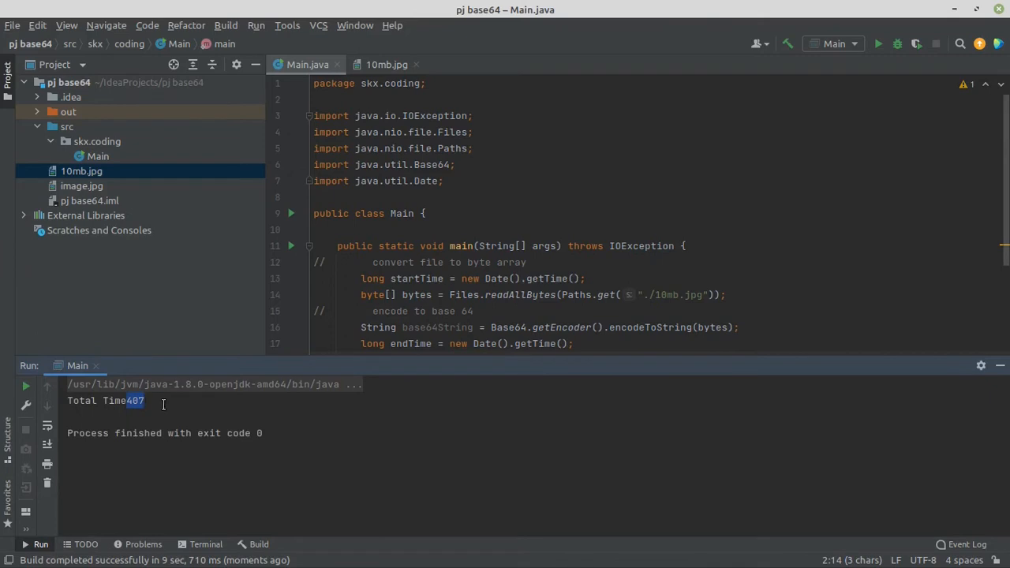
pyautogui.moveTo(158, 410)
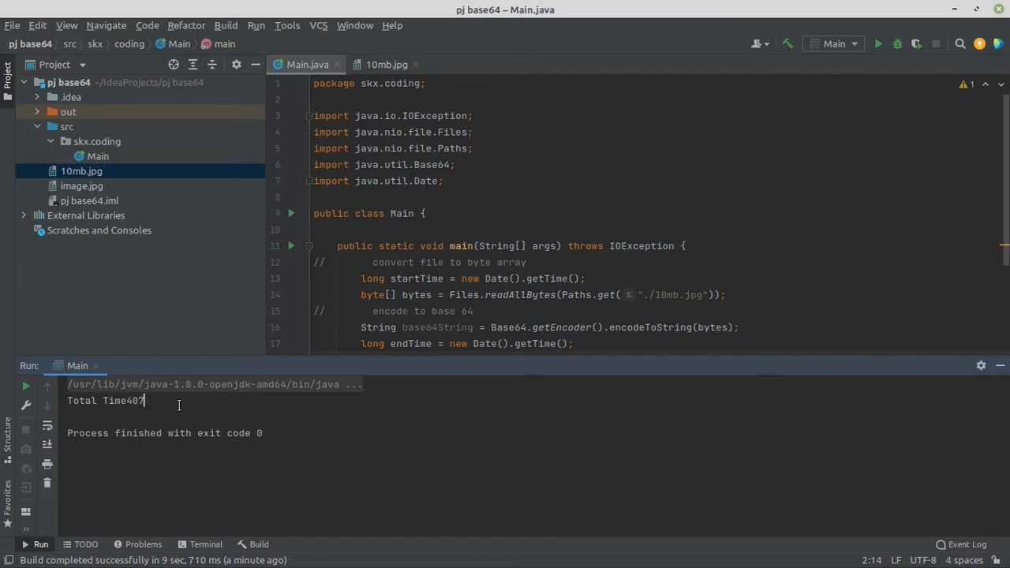
pyautogui.doubleClick(134, 401)
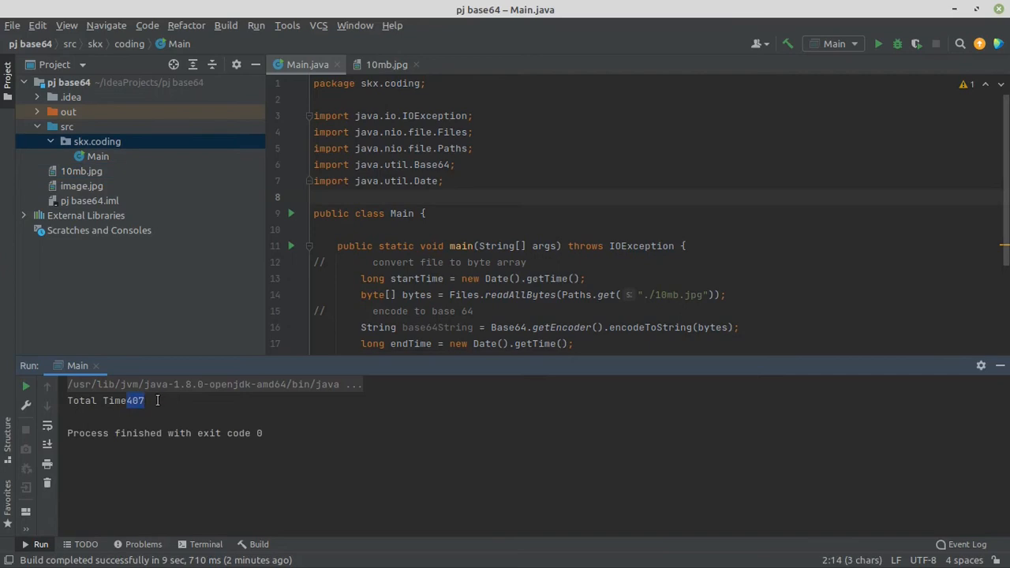
# - Add a Java class named Base64 to the skx.coding package
pyautogui.rightClick(97, 142)
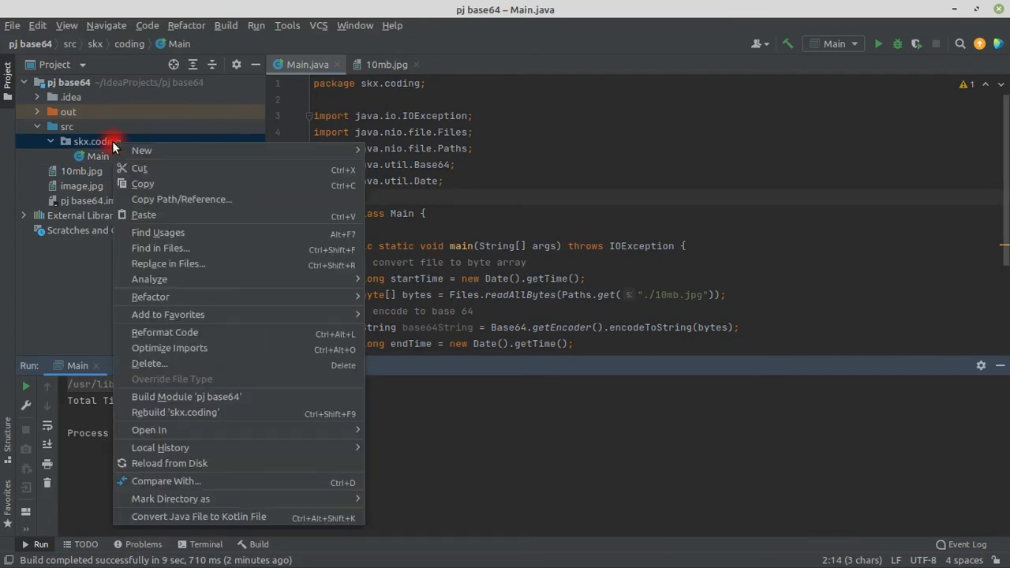
pyautogui.click(141, 150)
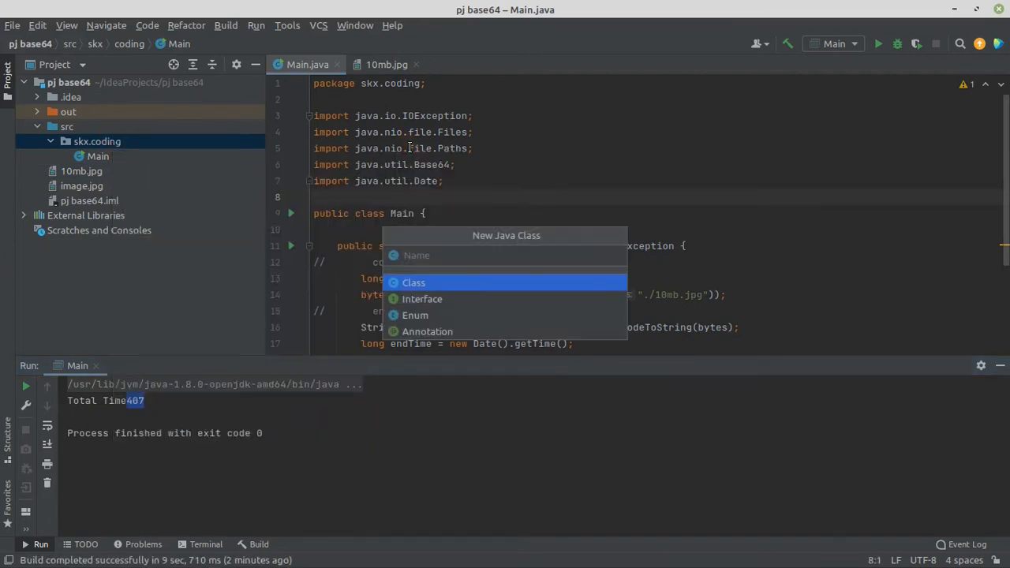
pyautogui.write('Base')
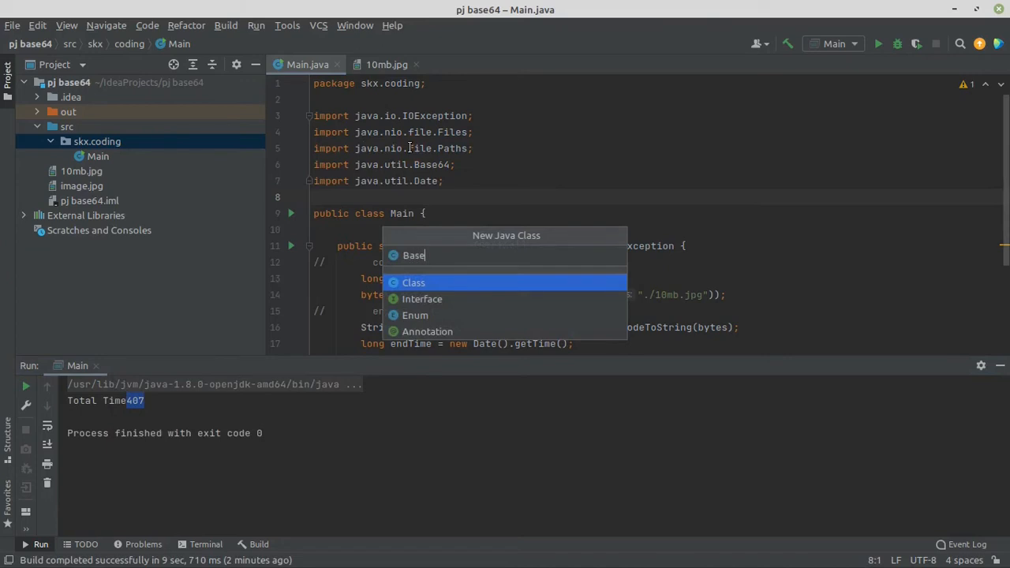
pyautogui.press('Escape')
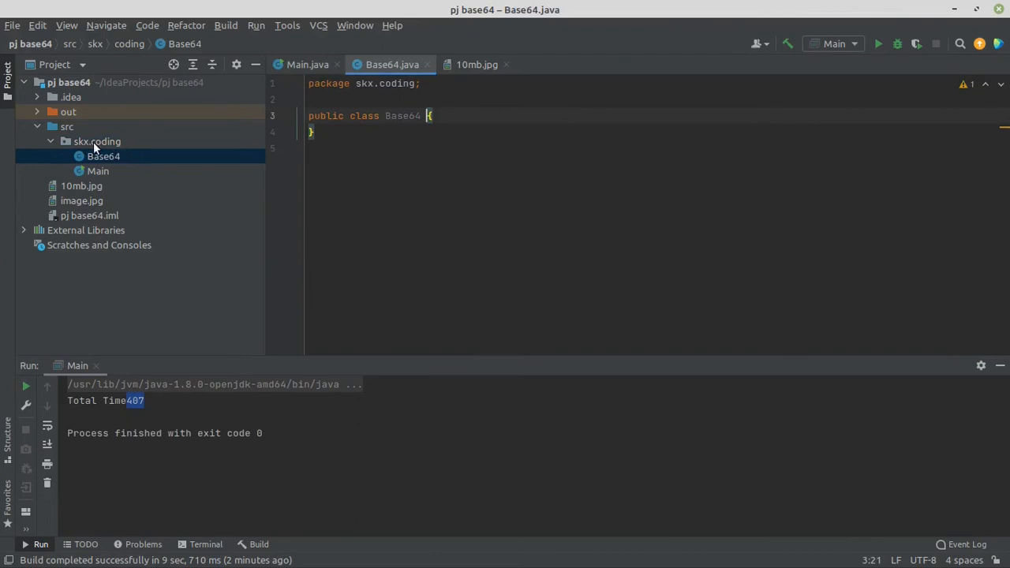
# - Create the OnCompleteListener interface in skx.coding and add a blank line inside it
pyautogui.rightClick(98, 141)
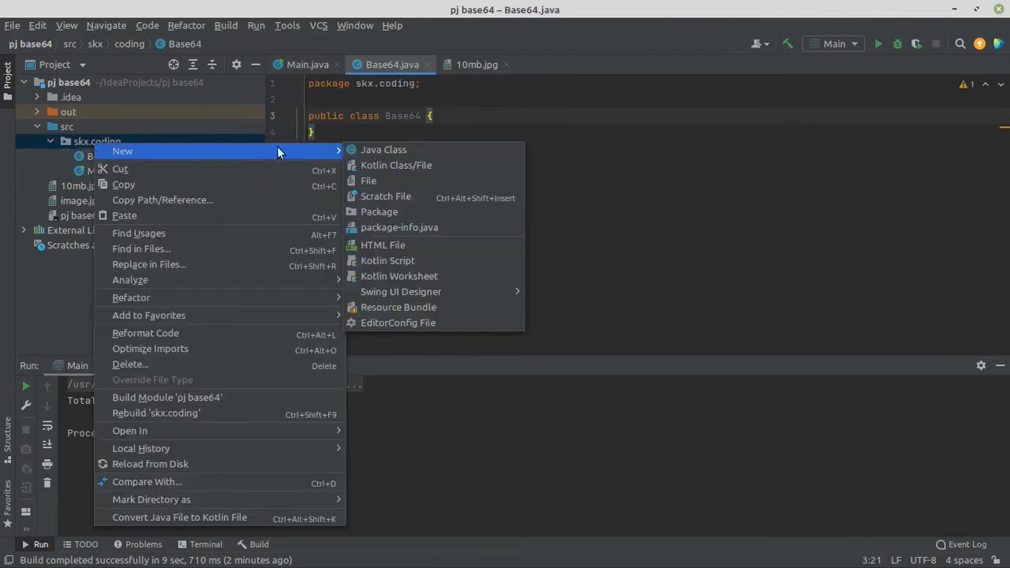
pyautogui.click(384, 150)
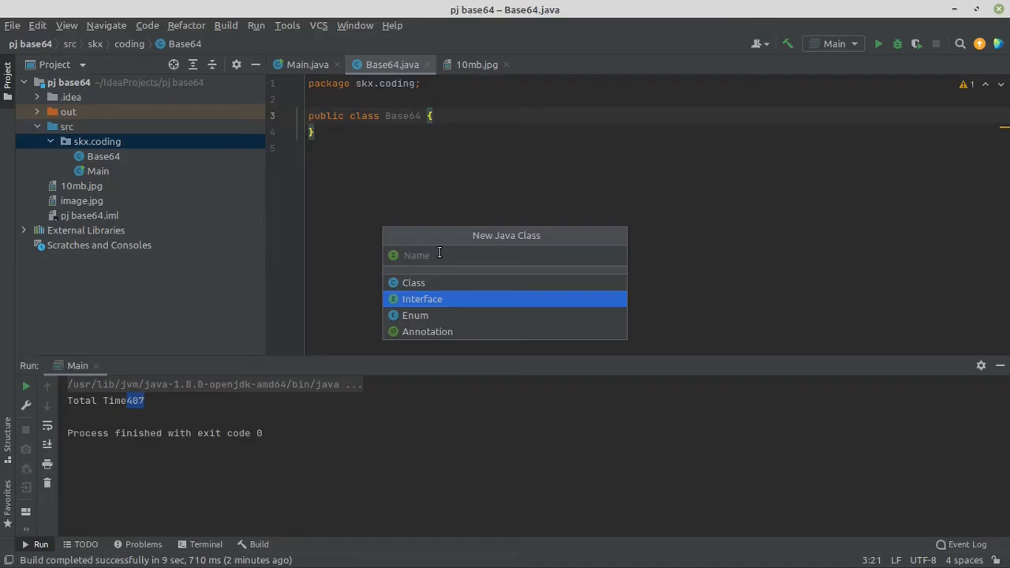
pyautogui.write('OnCom')
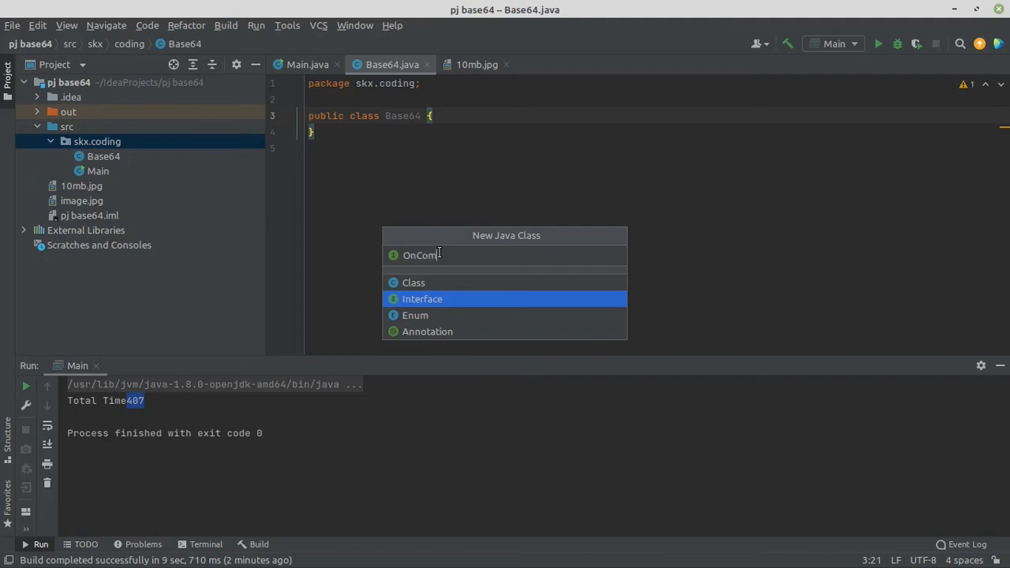
pyautogui.write('pleteLik')
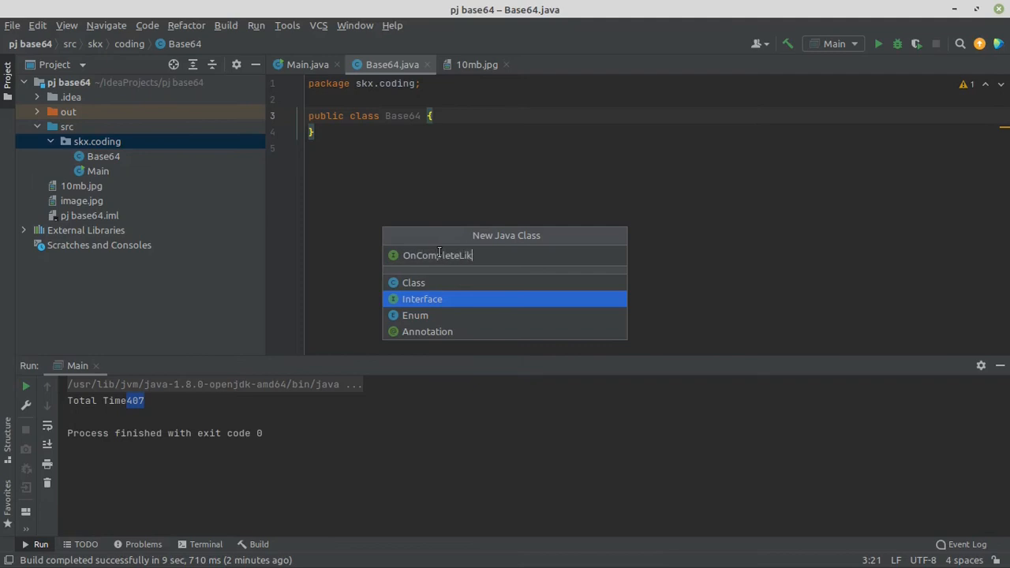
pyautogui.write('stener')
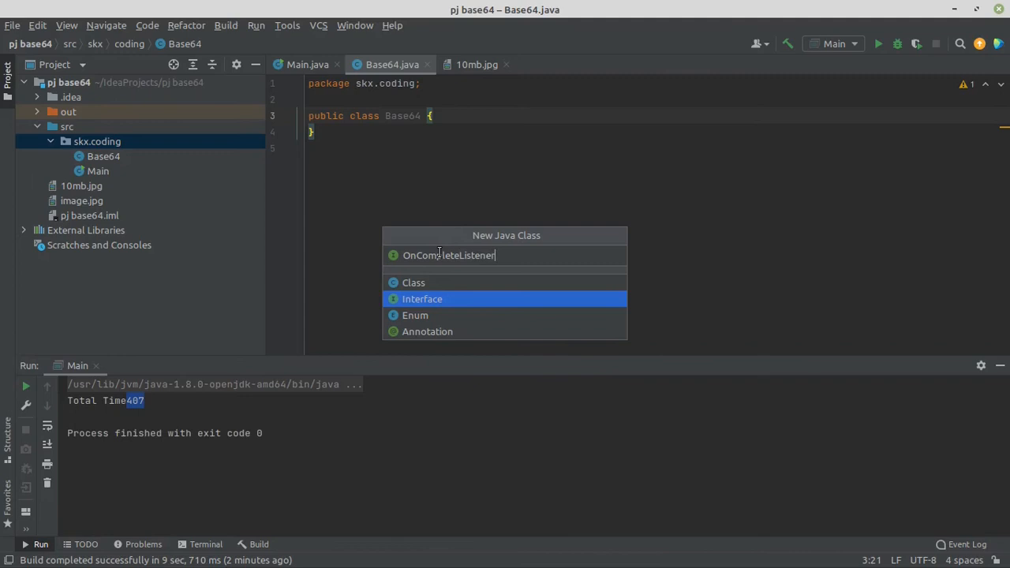
pyautogui.click(422, 298)
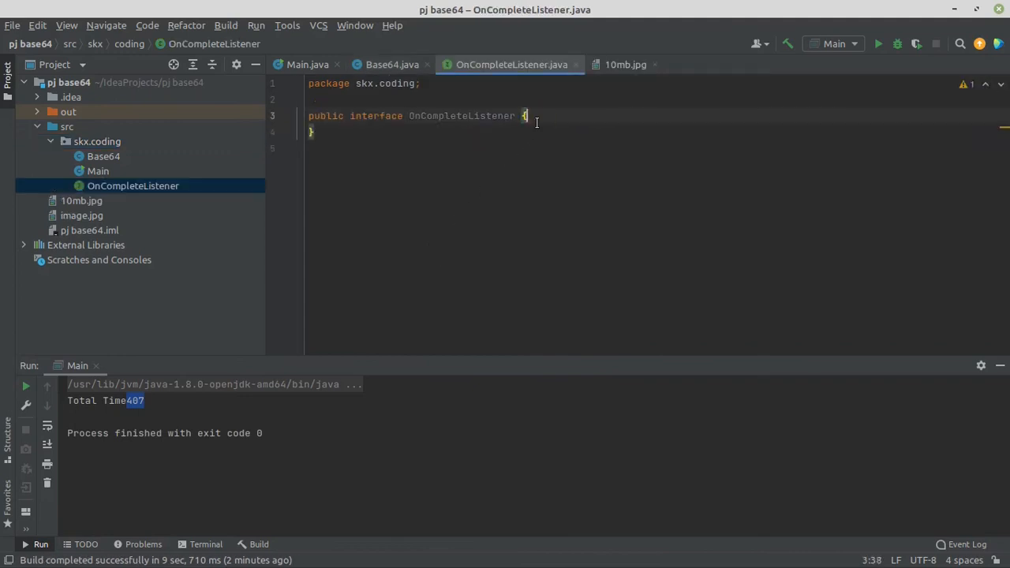
pyautogui.press('enter')
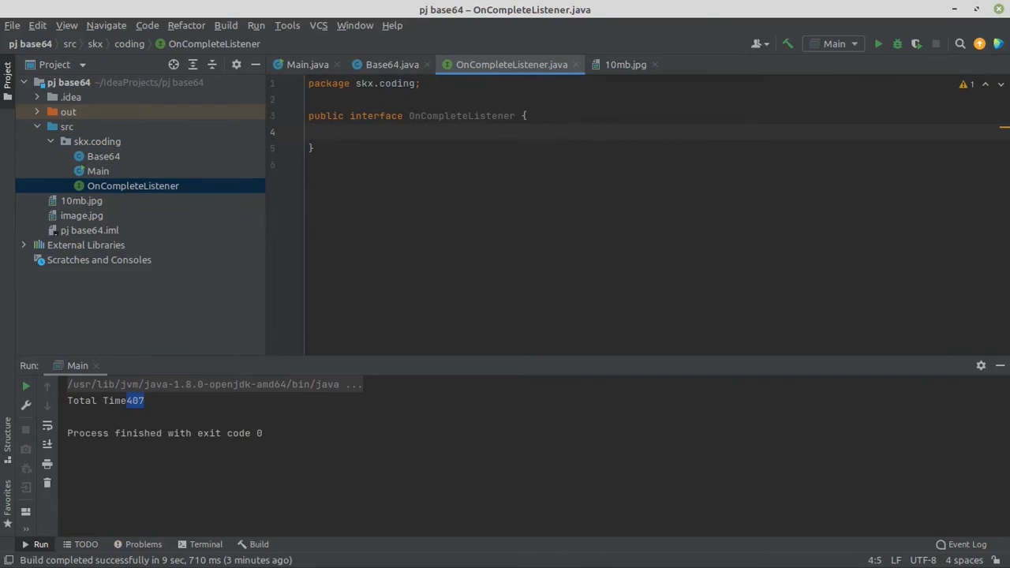
# - Declare void onComplete(String result) in the OnCompleteListener interface
pyautogui.write('void on')
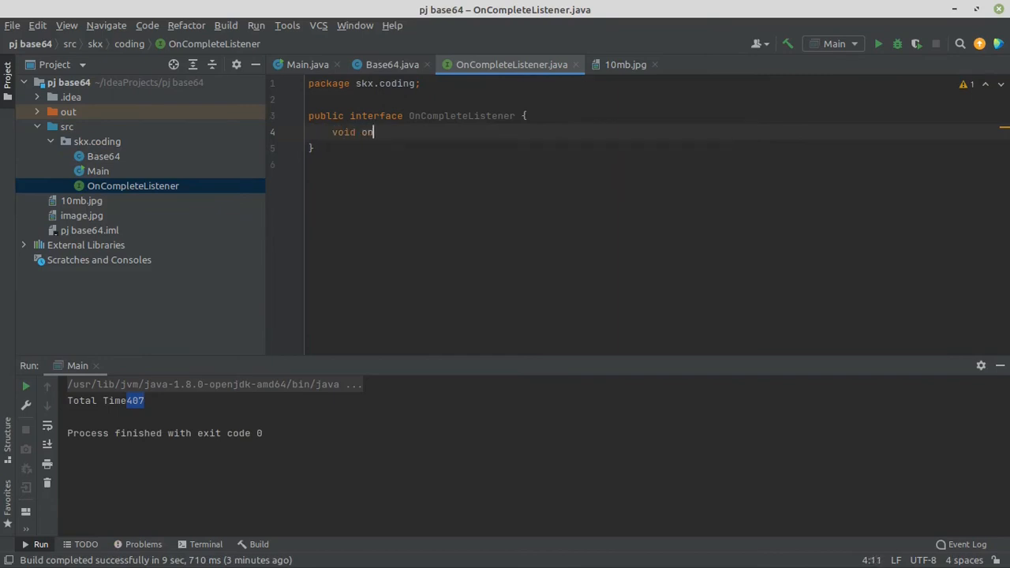
pyautogui.write('n')
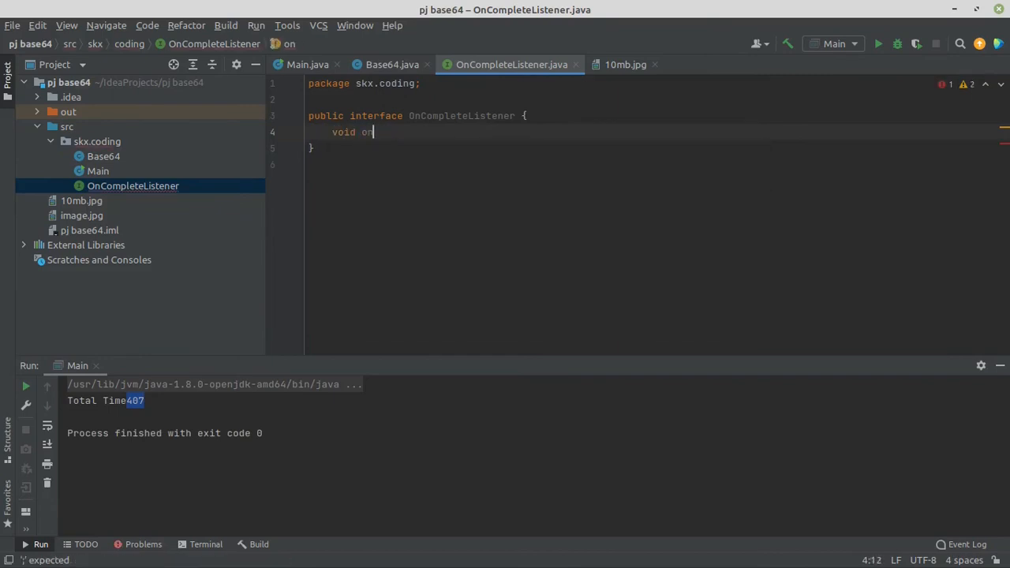
pyautogui.write('Complete')
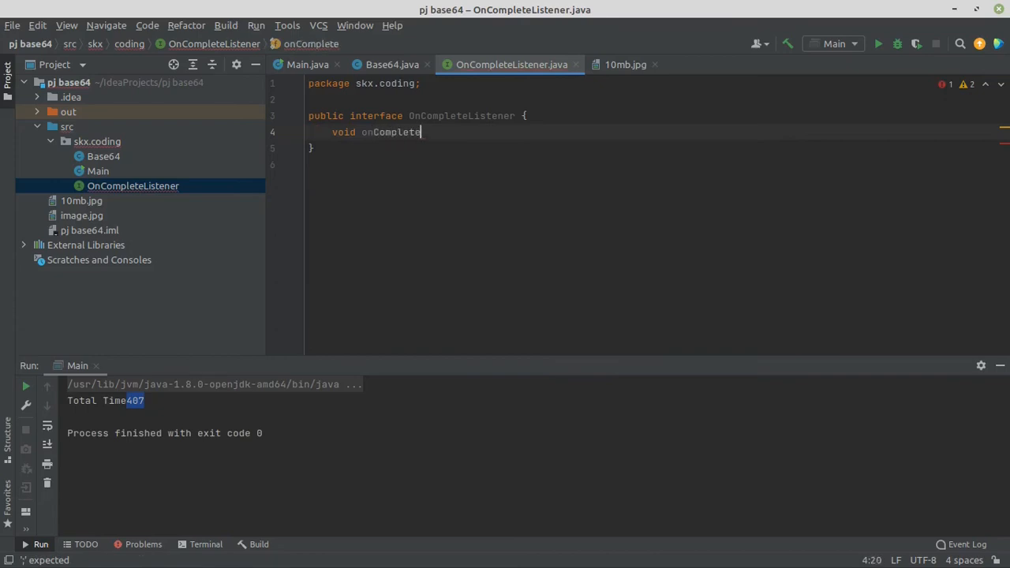
pyautogui.write('()')
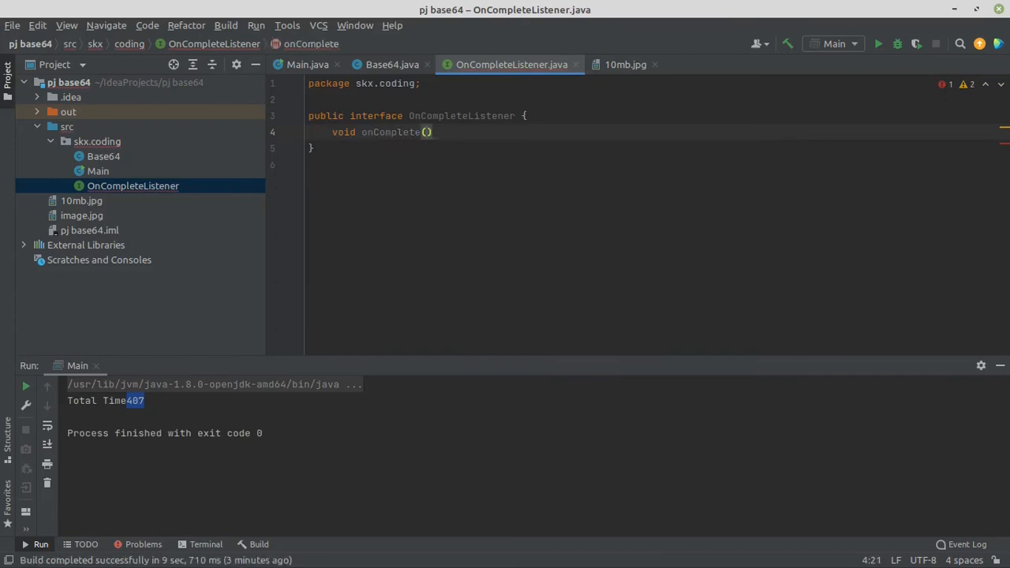
pyautogui.write('String result')
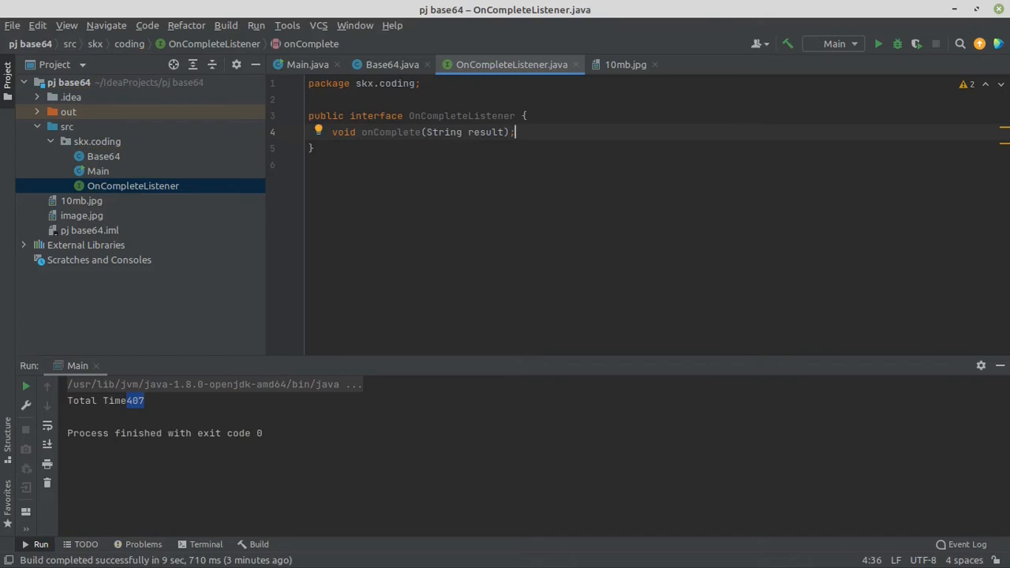
pyautogui.moveTo(392, 64)
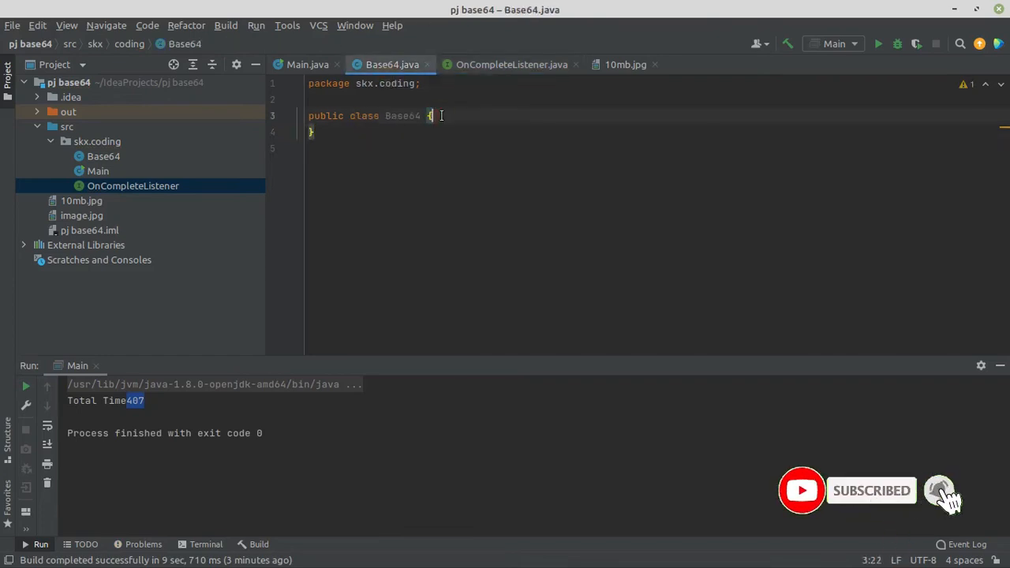
# - Add a public static void encode(String path, OnCompleteListener listener) method to Base64
pyautogui.press('enter')
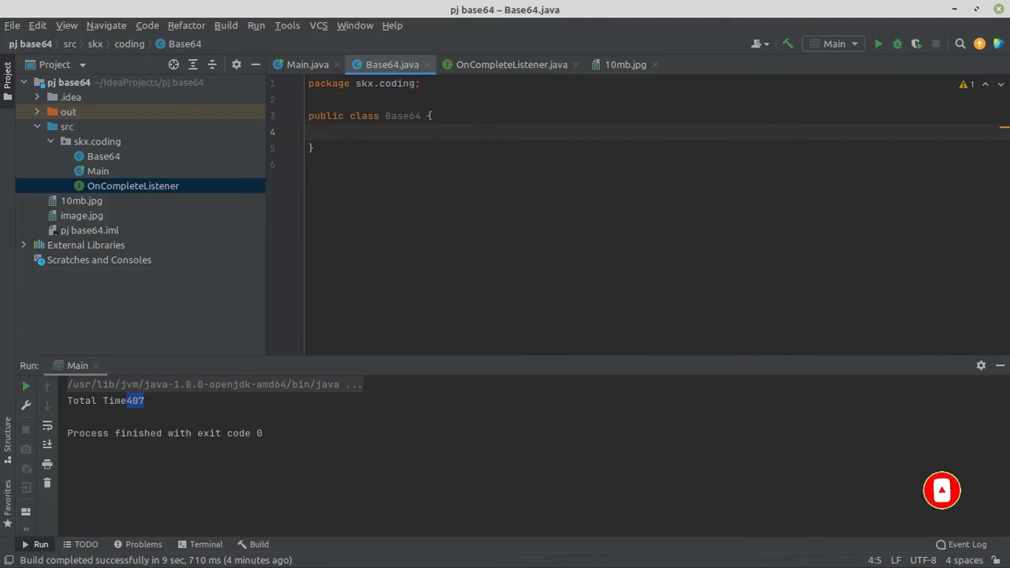
pyautogui.click(332, 132)
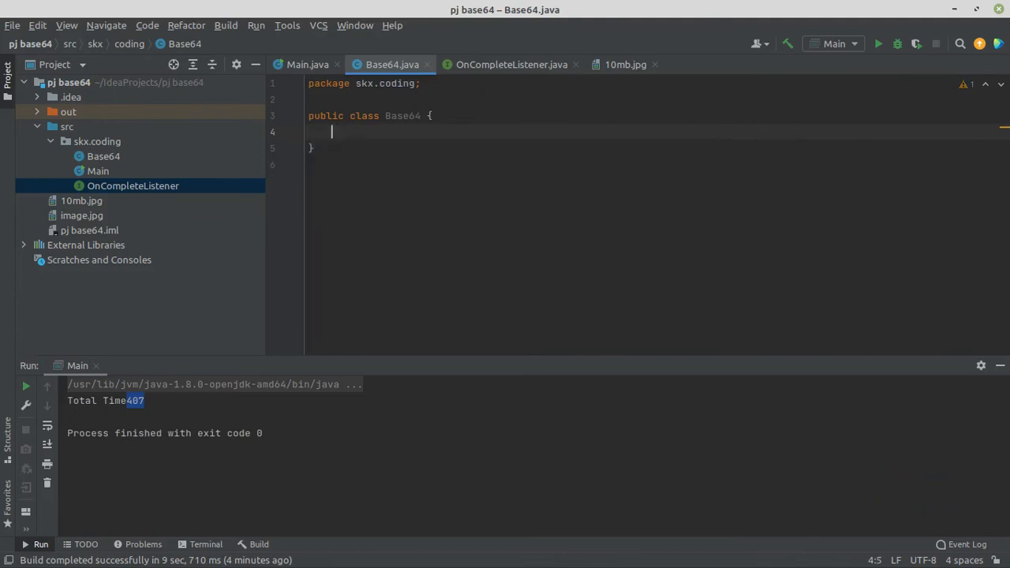
pyautogui.write('public stt')
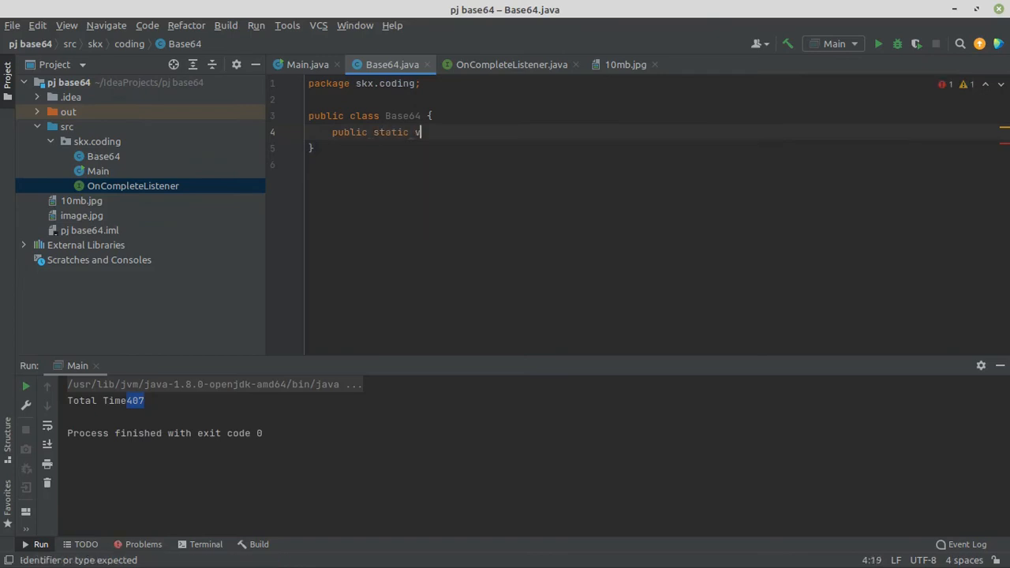
pyautogui.write('oid encode(')
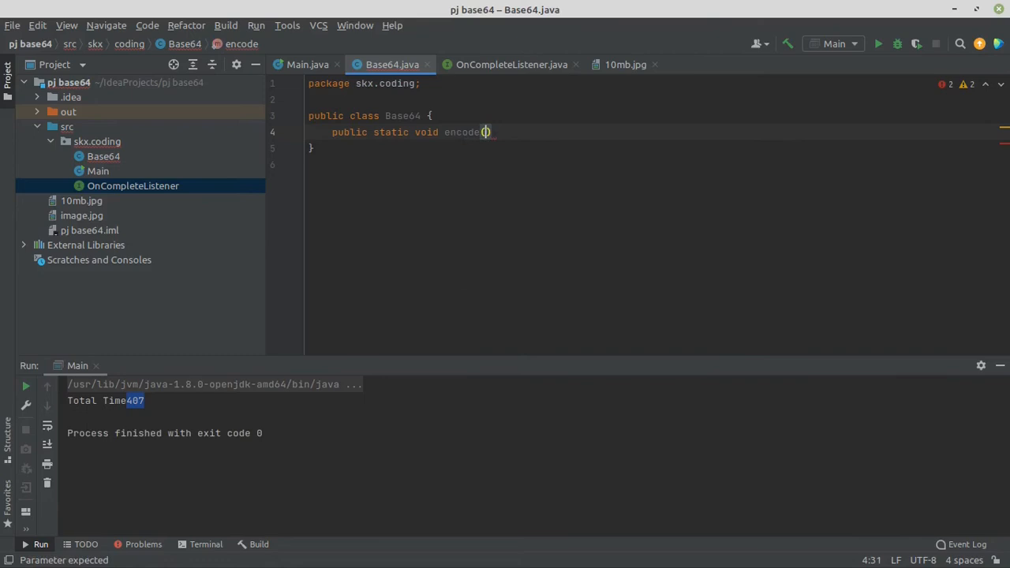
pyautogui.write('String pt')
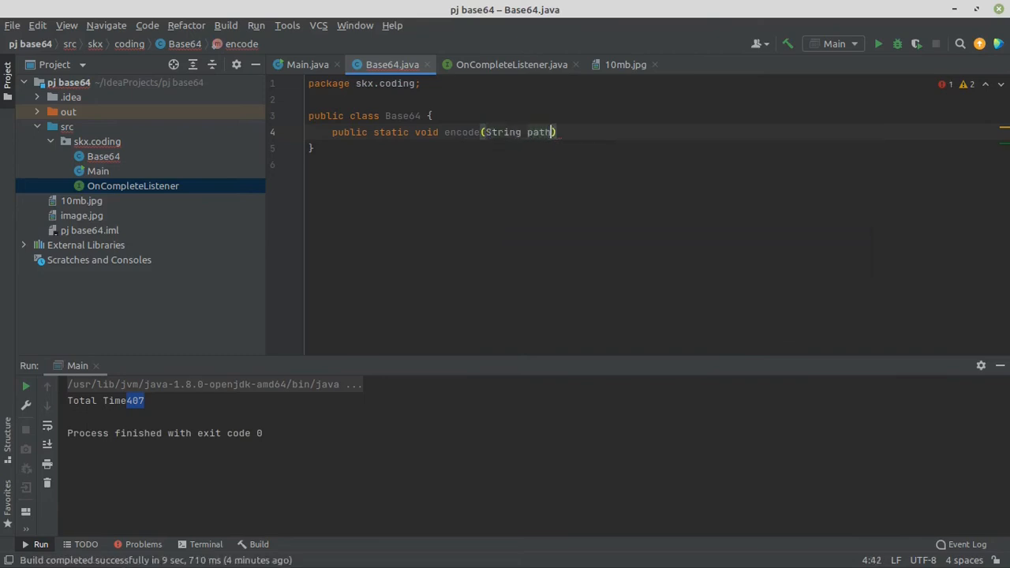
pyautogui.write(',')
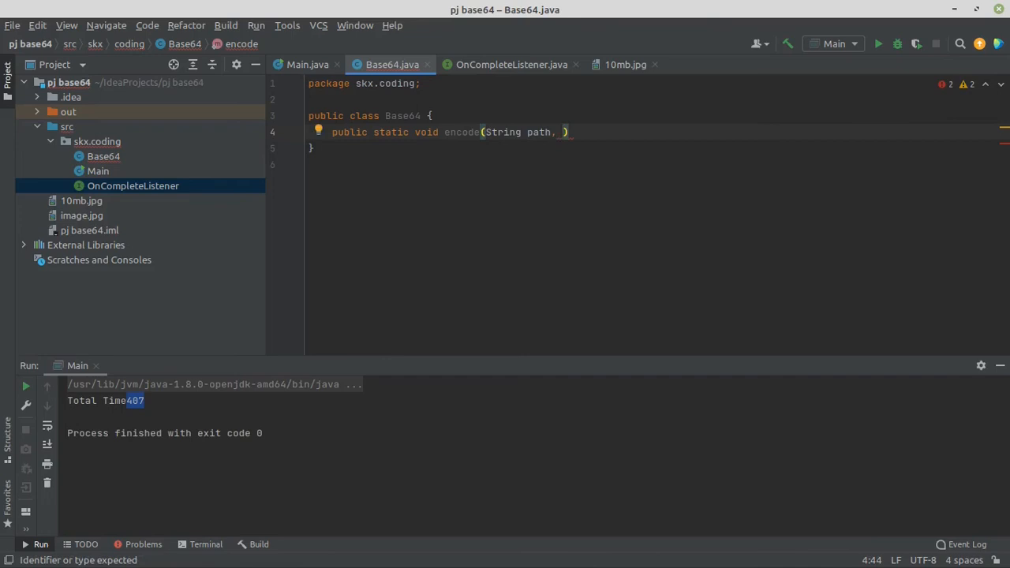
pyautogui.write('OnCompleteListener listener')
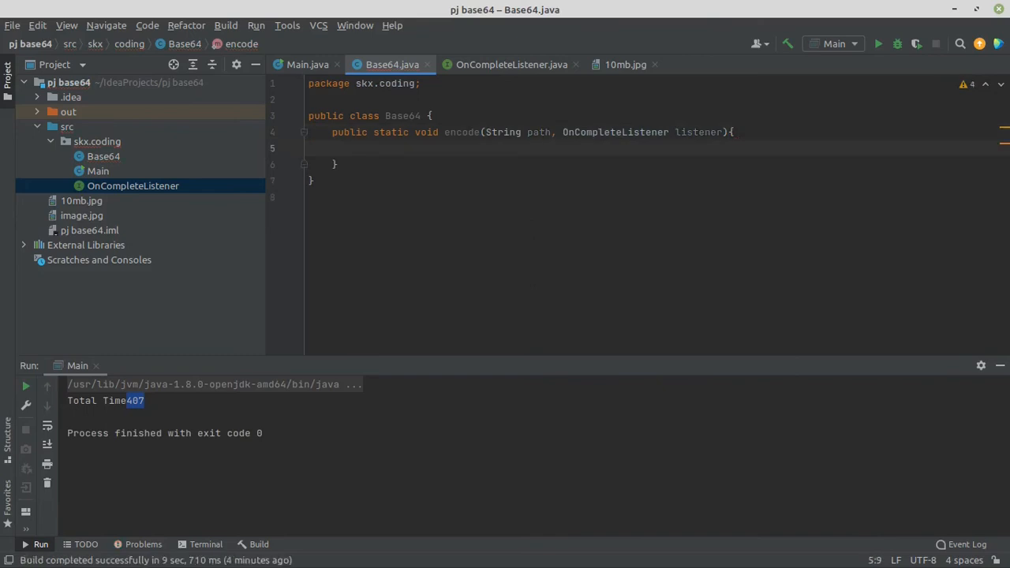
# - Write new Thread(() -> {}) inside the encode method body
pyautogui.write('n')
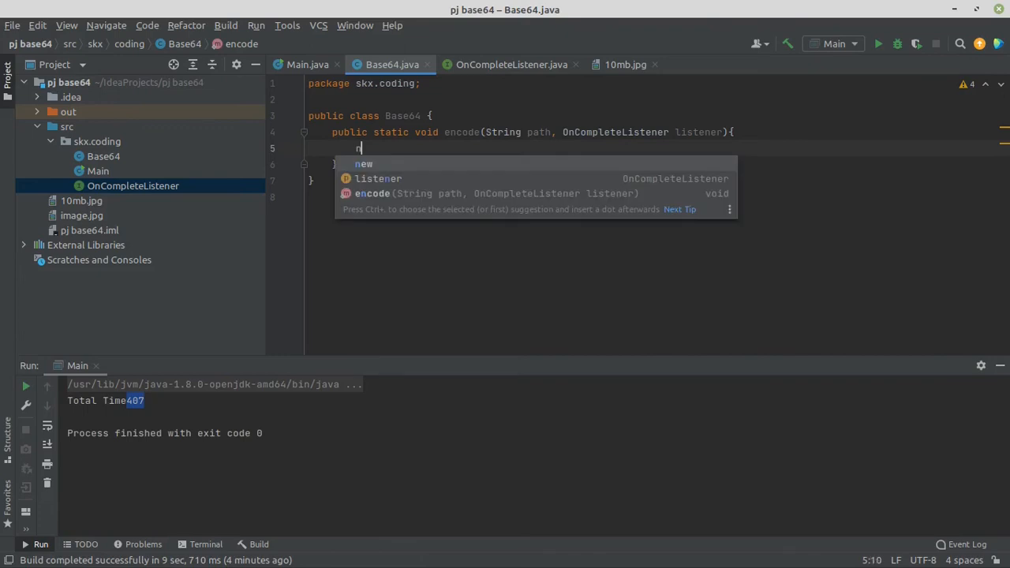
pyautogui.write('ew Thread')
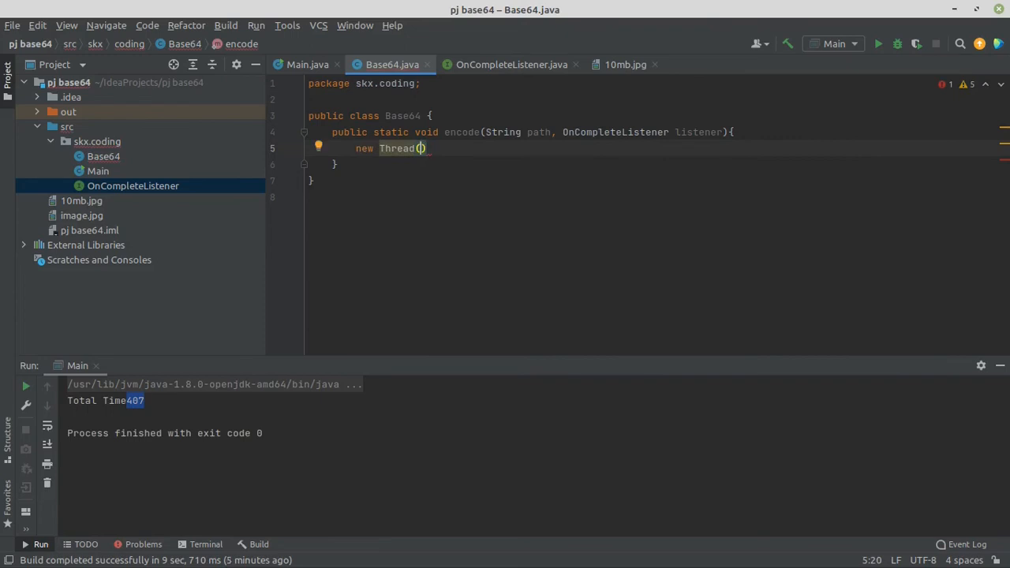
pyautogui.write('()->{')
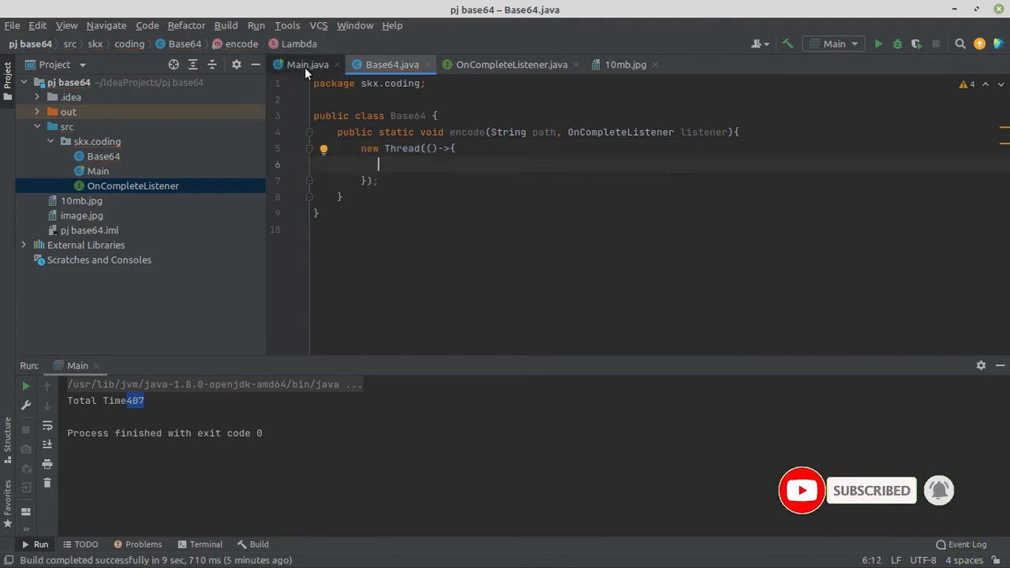
# - Move Main's file-reading code into the thread lambda, wrapped in try/catch and reading path
pyautogui.click(307, 64)
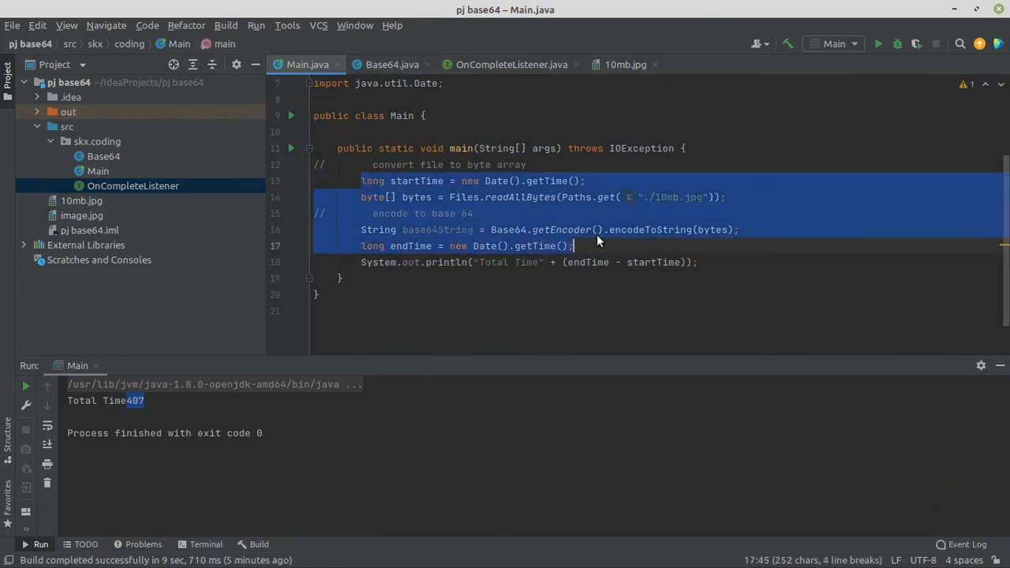
pyautogui.click(392, 64)
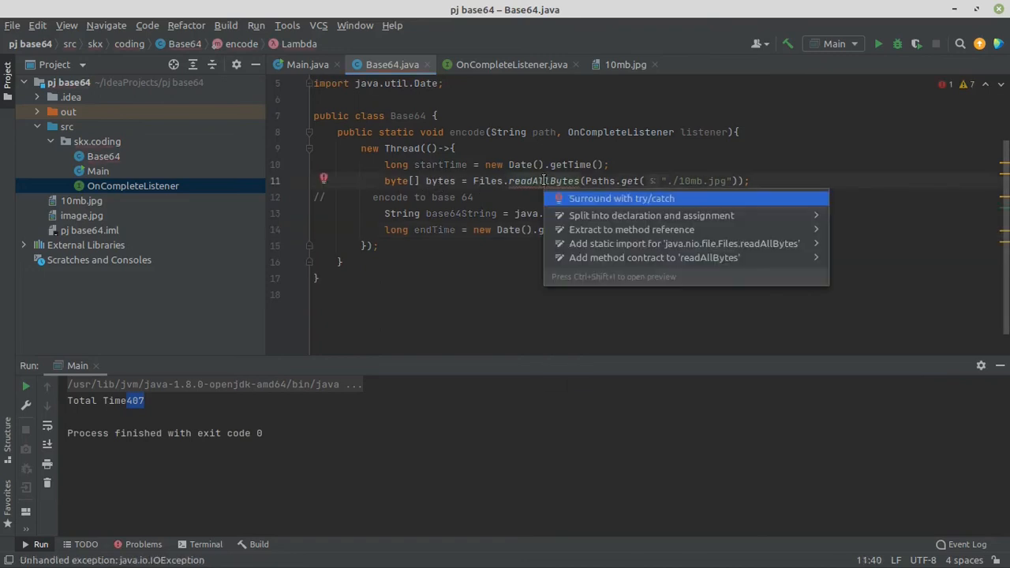
pyautogui.click(621, 198)
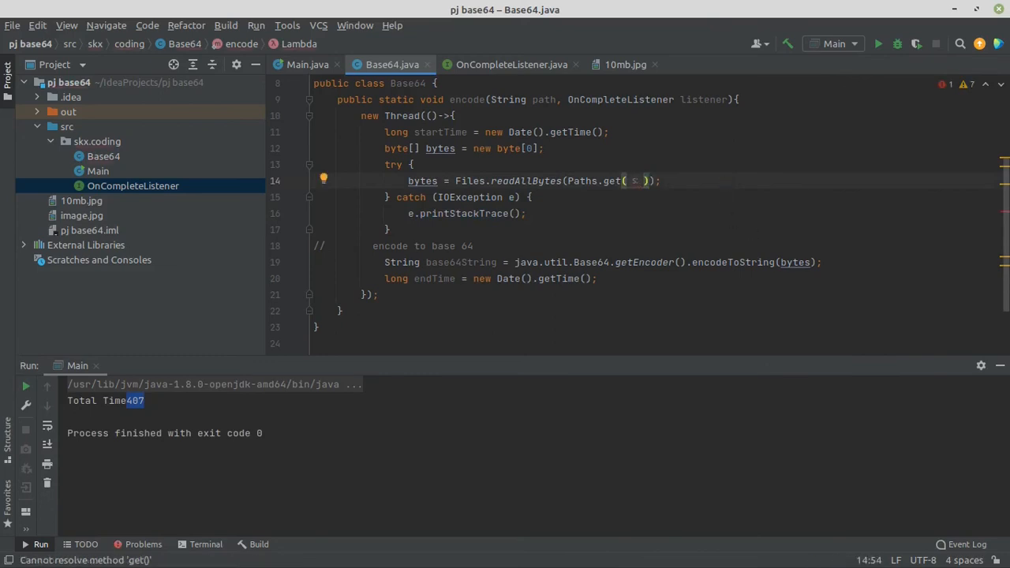
pyautogui.write('pth')
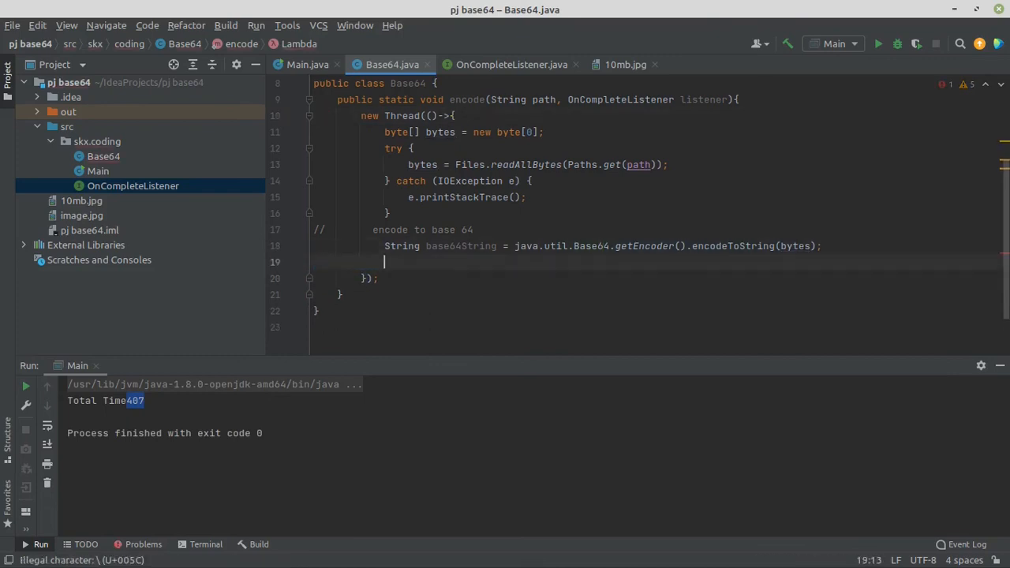
# - Pass base64String to listener.onComplete inside the thread
pyautogui.write('listener')
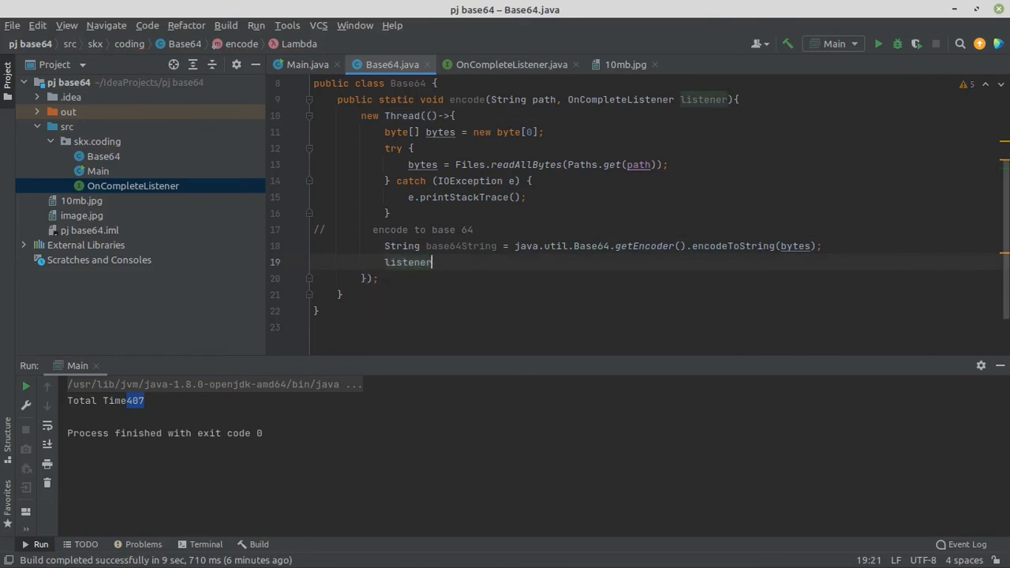
pyautogui.write('.onComplete();')
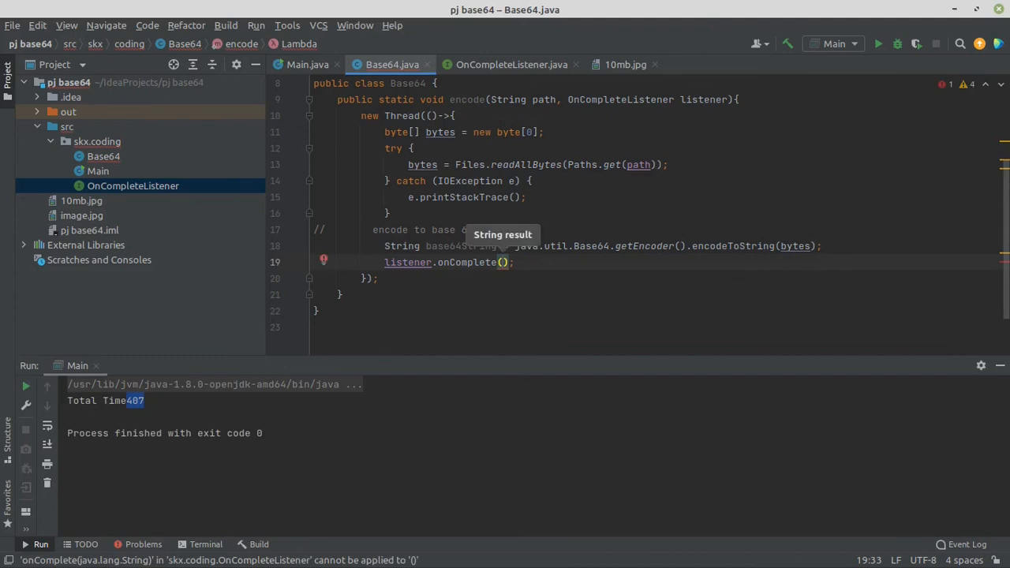
pyautogui.write('base64String')
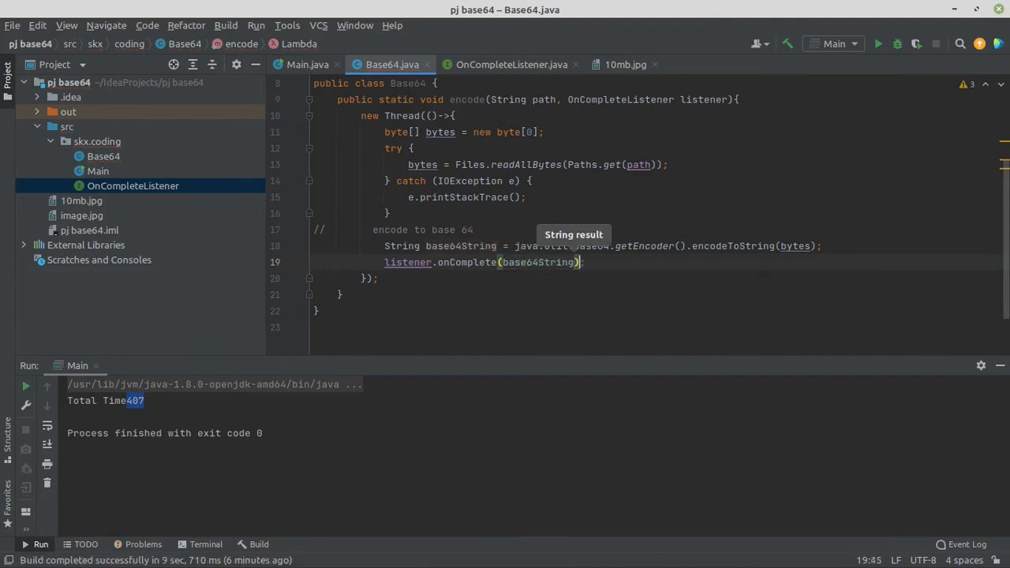
pyautogui.moveTo(839, 261)
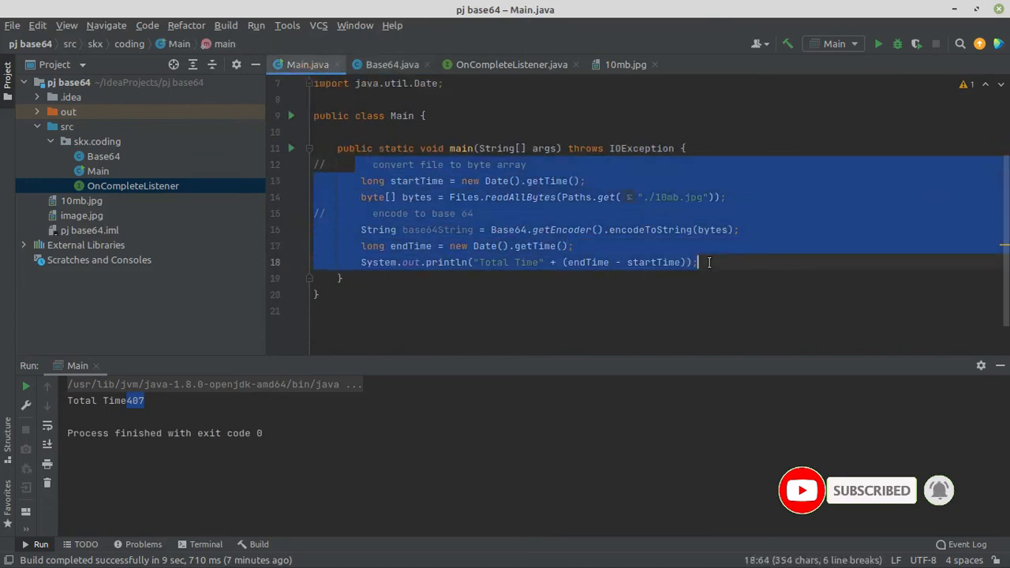
# - Replace main's body with Base64.encode("./10mb.jpg", result -> System.out.println(result))
pyautogui.press('Delete')
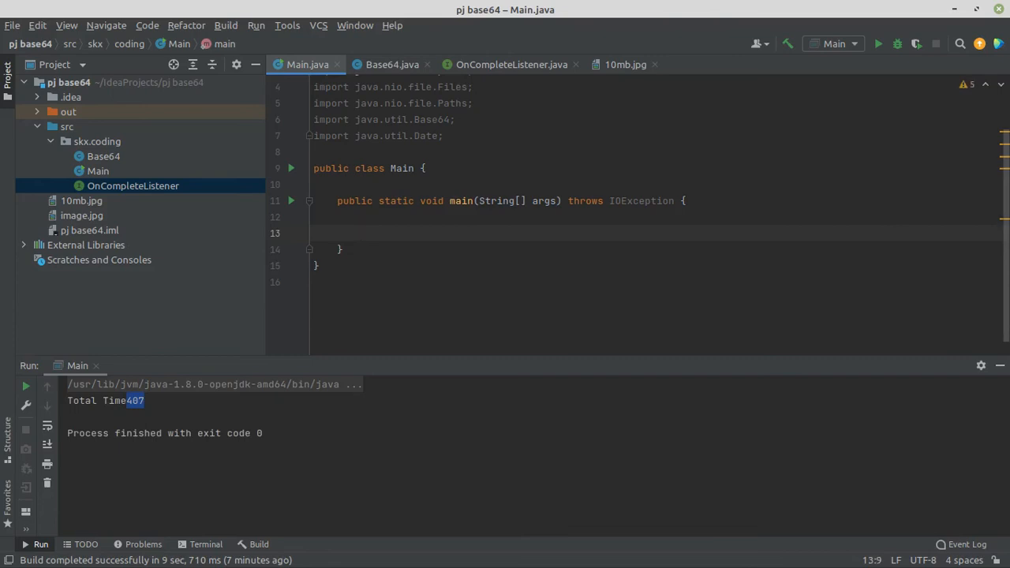
pyautogui.write('B')
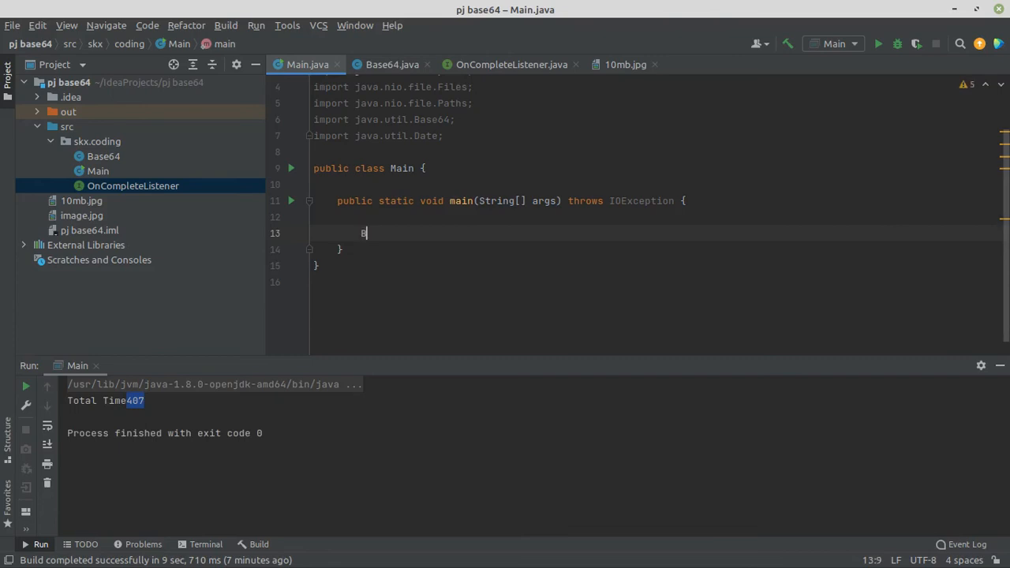
pyautogui.write('ase64')
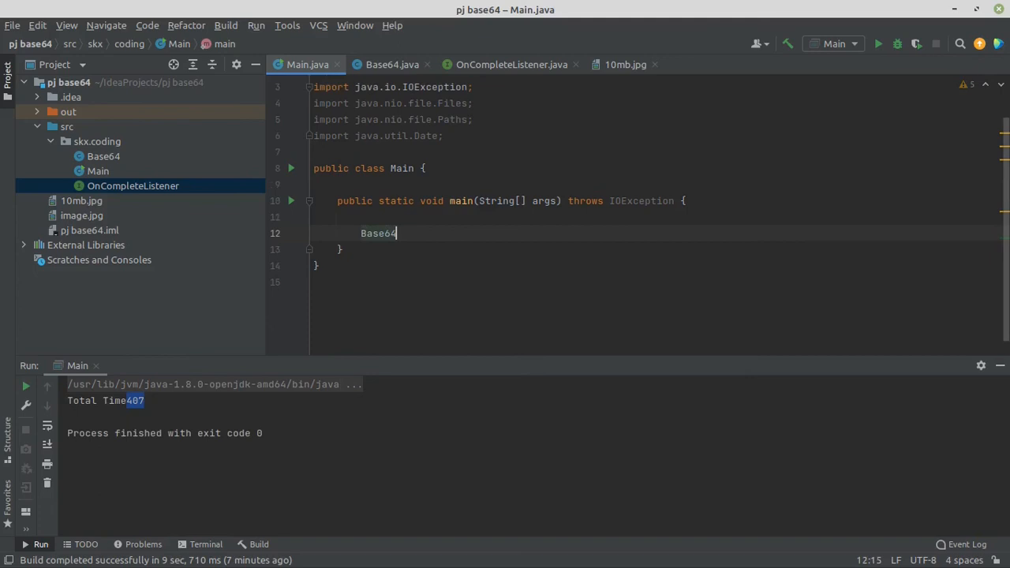
pyautogui.write('.encode("./10mb.jpg");')
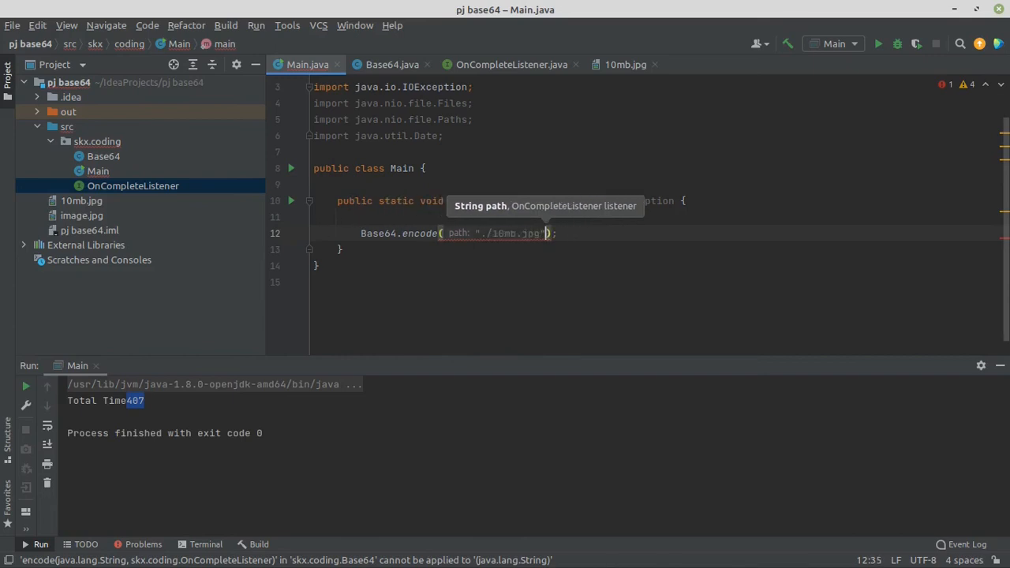
pyautogui.write(',')
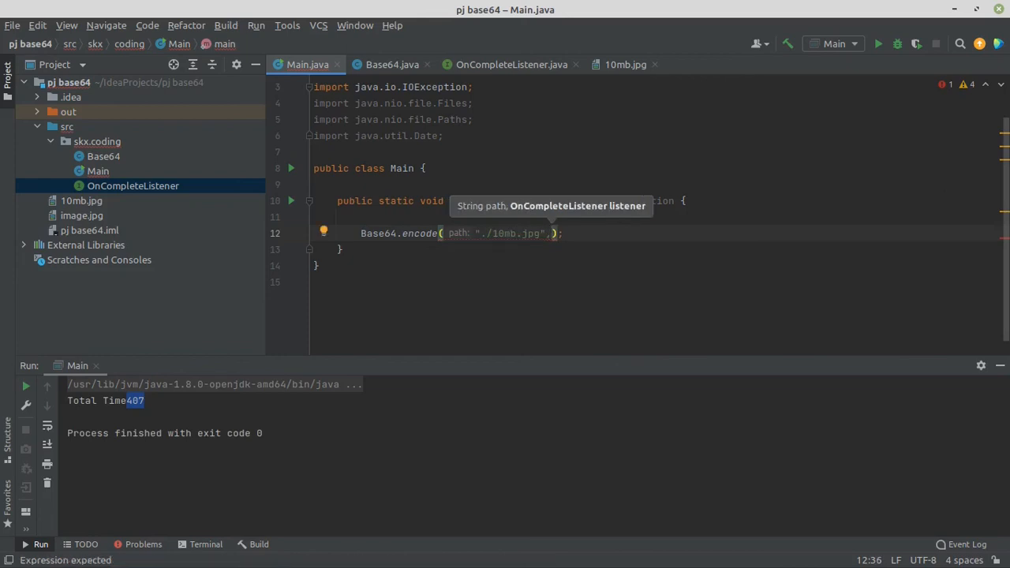
pyautogui.write('new OnCompleteListener(')
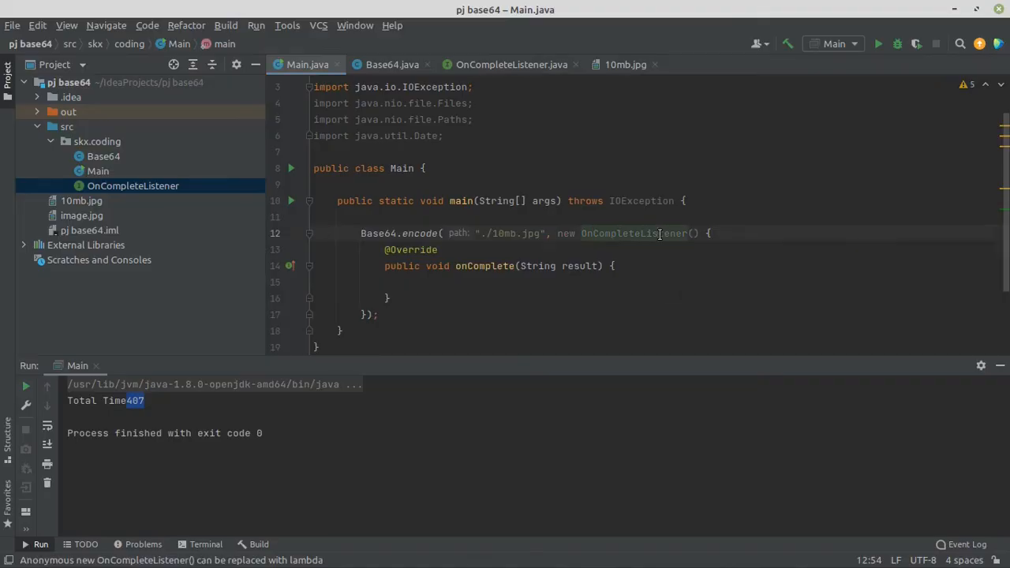
pyautogui.write('sou')
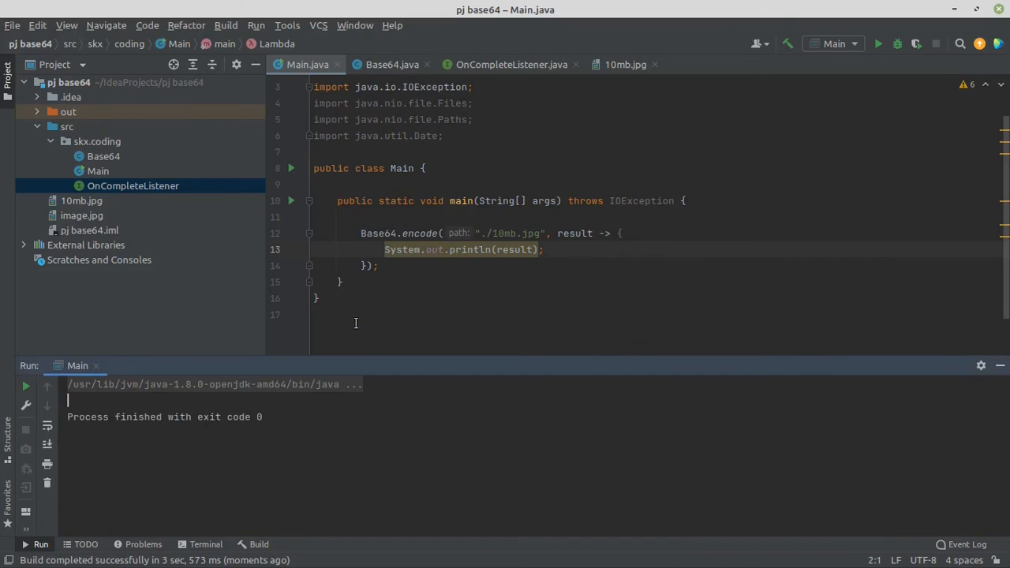
# - Append .start() to the Thread in Base64, then rerun Main and scroll the Base64 output
pyautogui.click(392, 64)
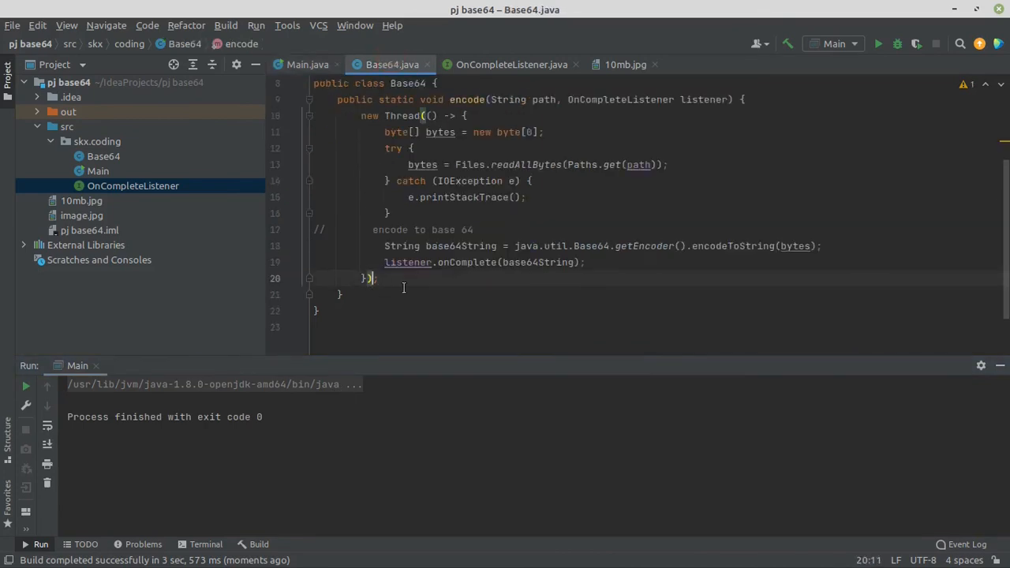
pyautogui.write('.start()')
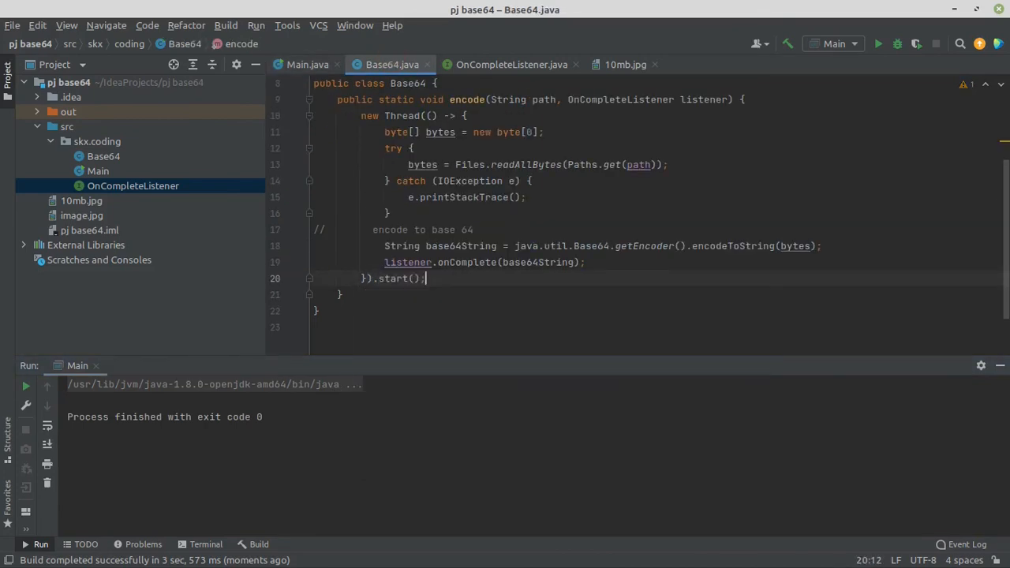
pyautogui.click(307, 64)
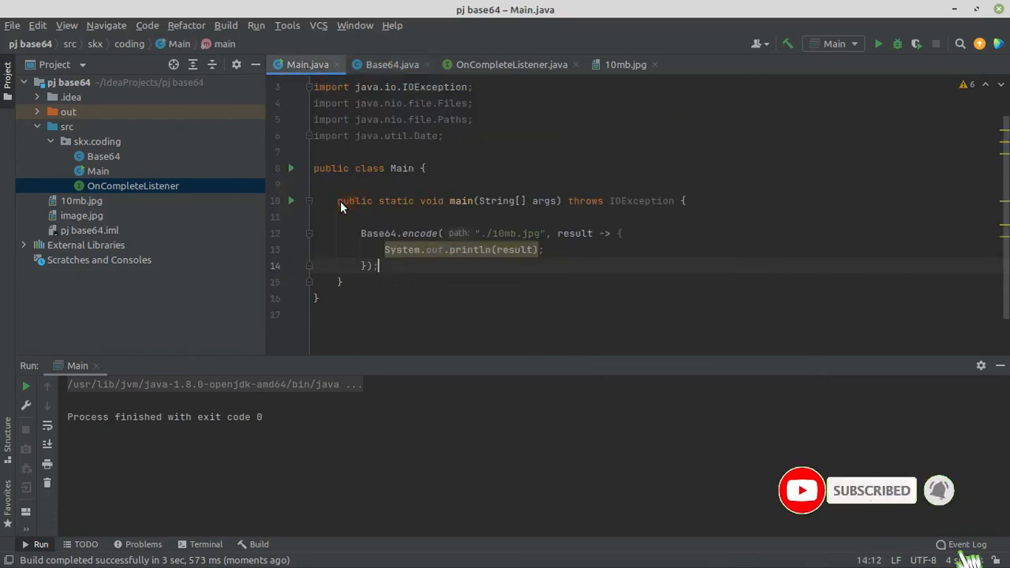
pyautogui.click(879, 43)
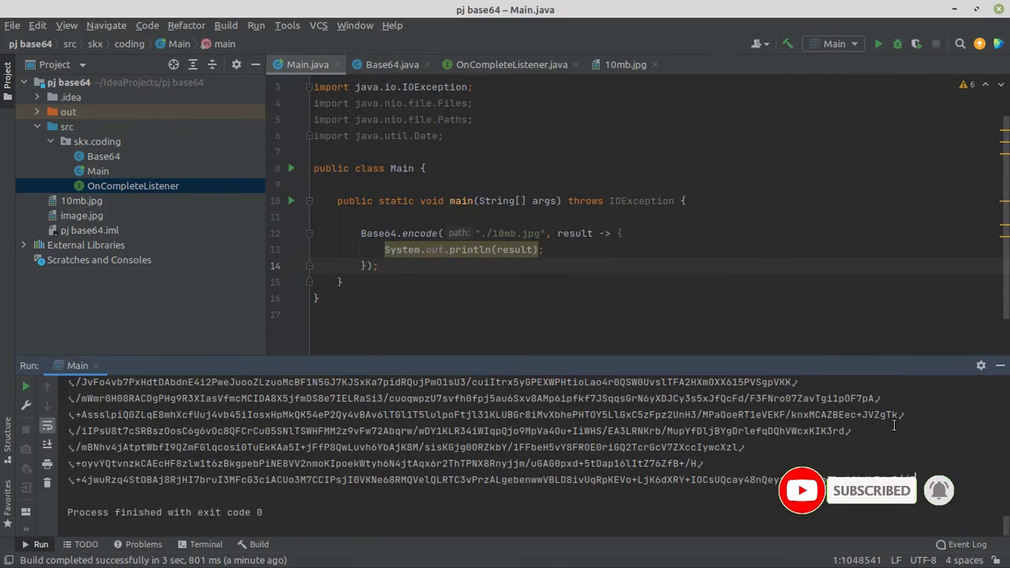
pyautogui.scroll(-3)
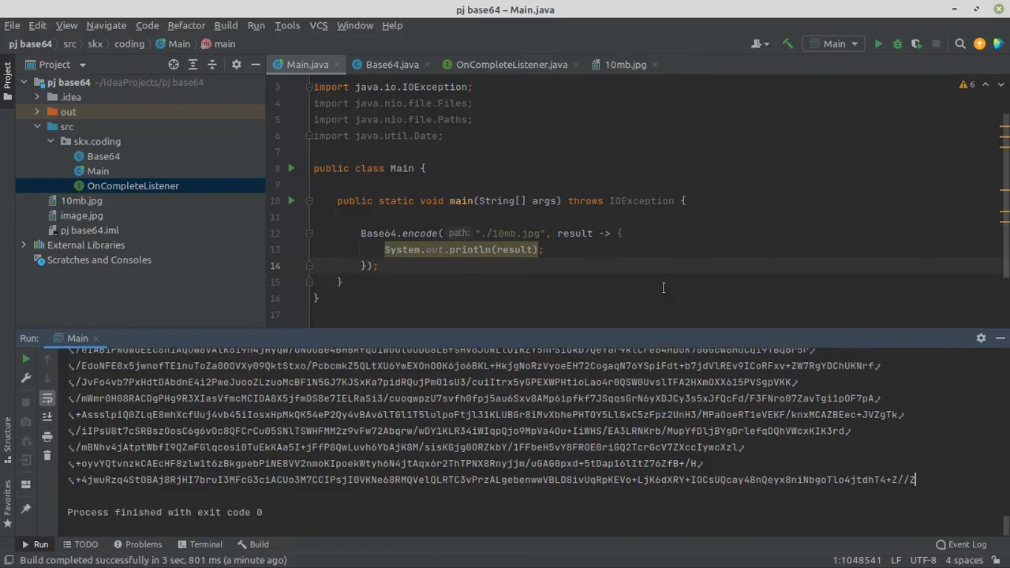